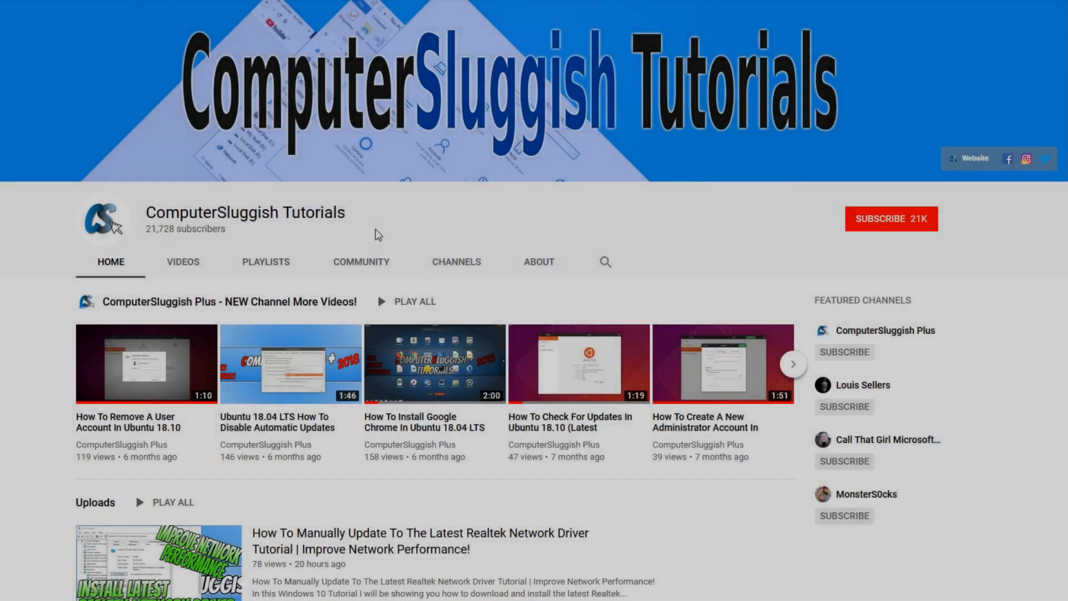
{"action": "mouse_move", "coordinate": [397, 225]}
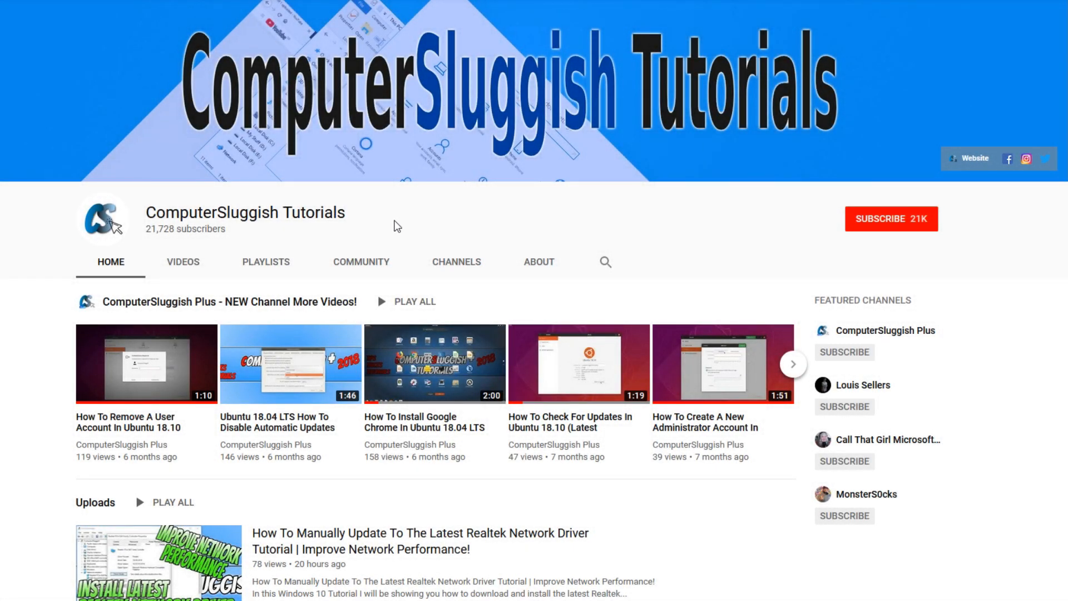
{"action": "mouse_move", "coordinate": [754, 201]}
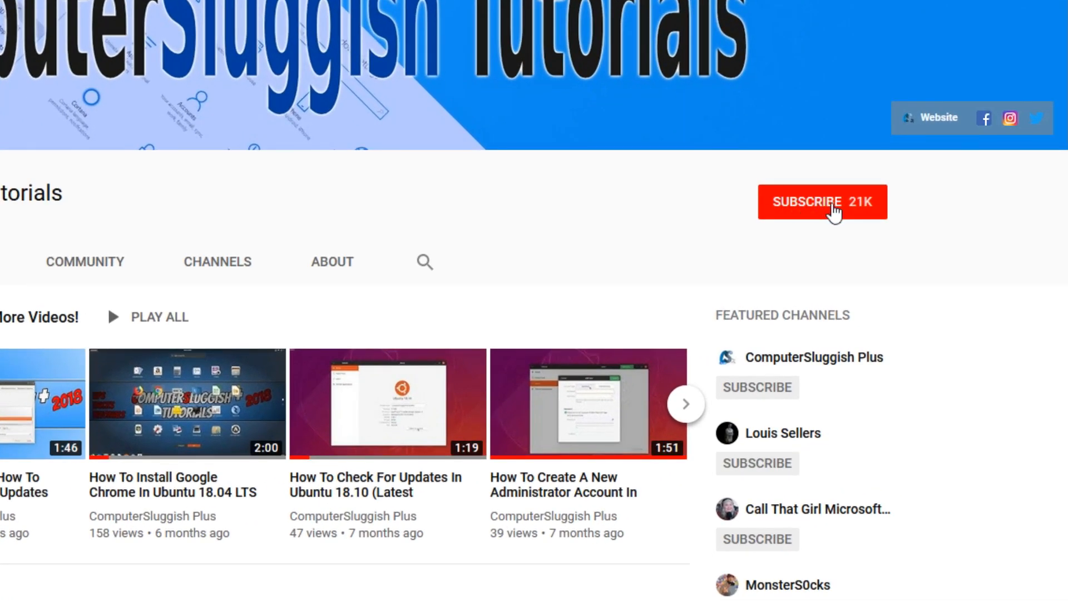
Step: Subscribe to ComputerSluggish Tutorials and turn on the notification bell
{"action": "left_click", "coordinate": [822, 201]}
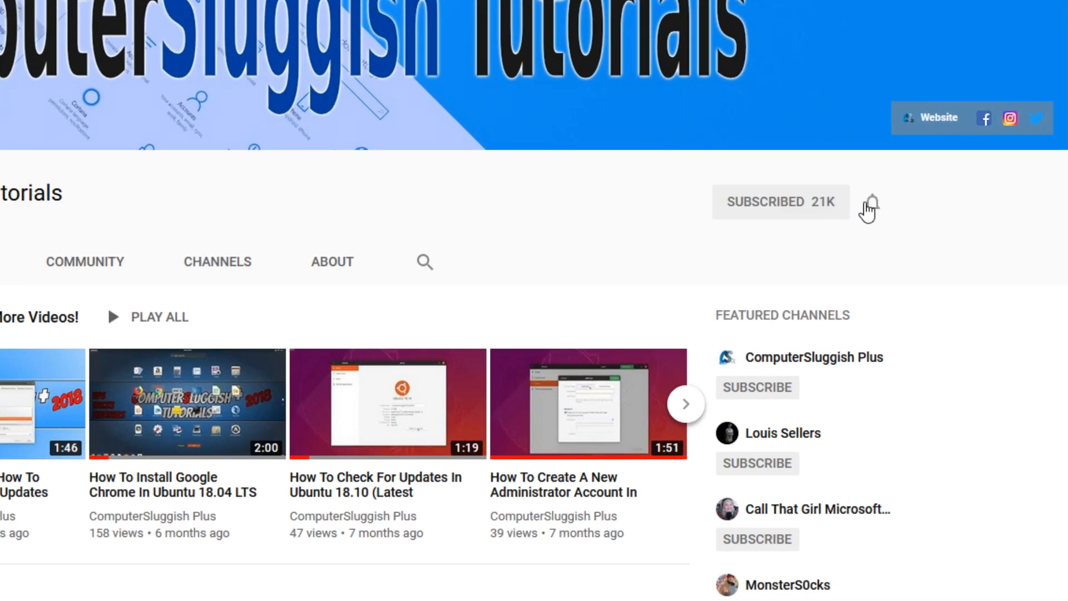
{"action": "left_click", "coordinate": [870, 202]}
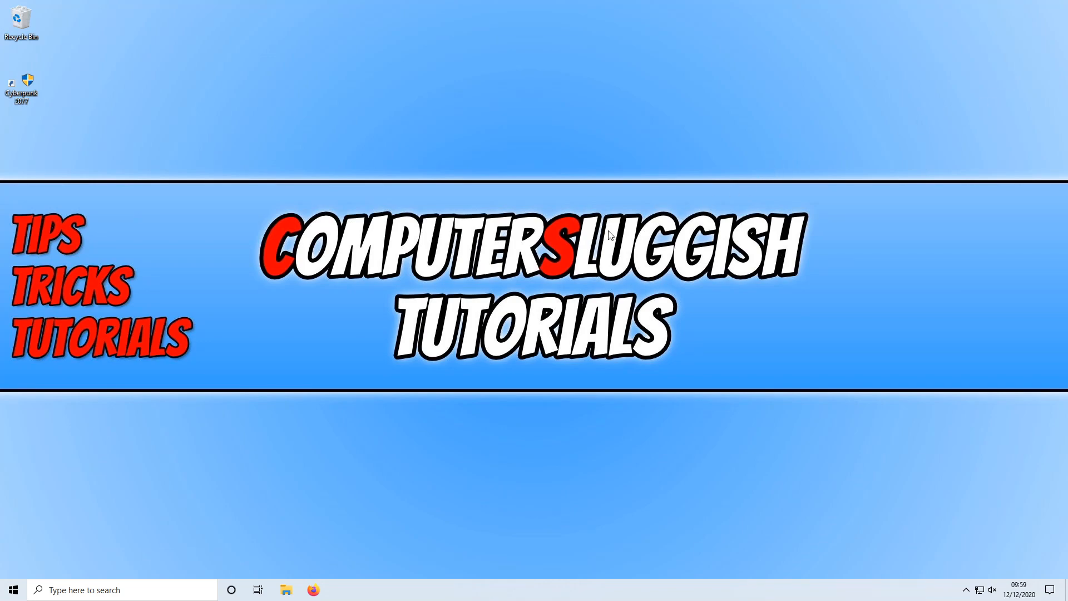
Step: Search Start for 'update', confirm Windows Update is current, then close Settings
{"action": "left_click", "coordinate": [12, 589]}
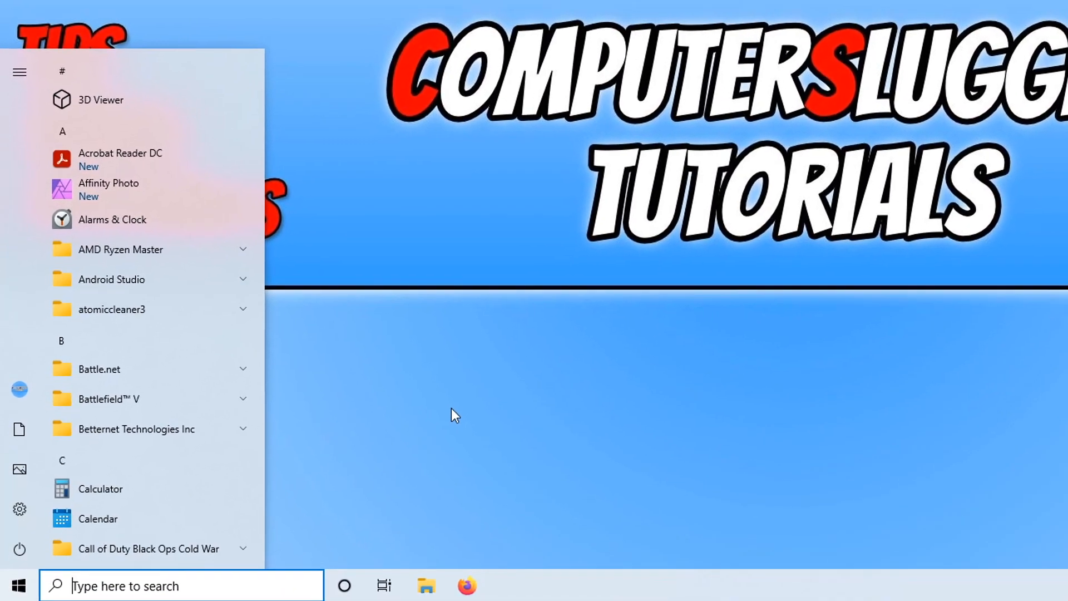
{"action": "type", "text": "update"}
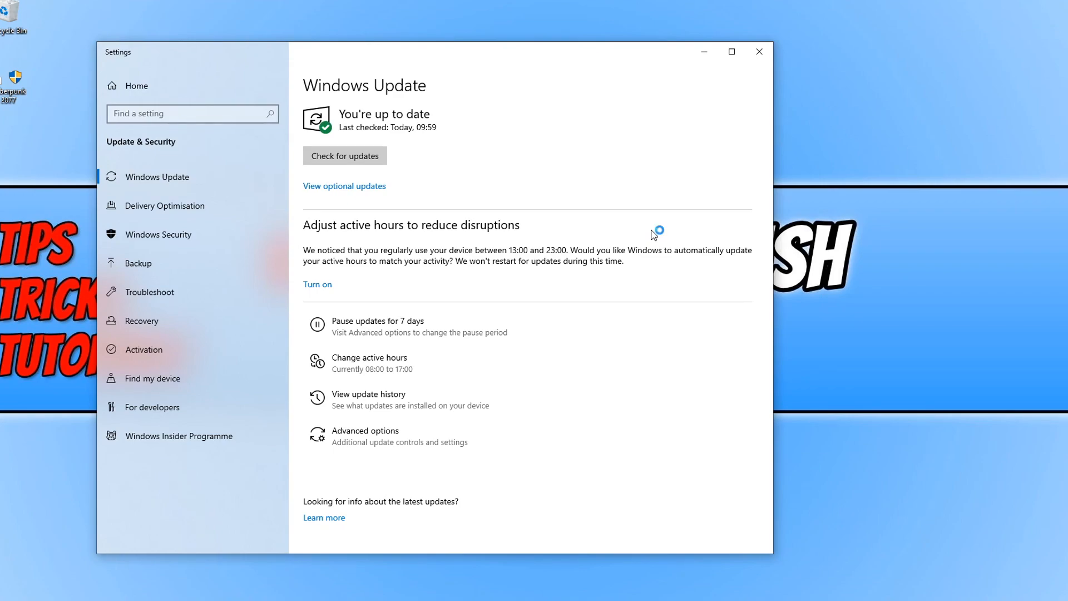
{"action": "mouse_move", "coordinate": [653, 235]}
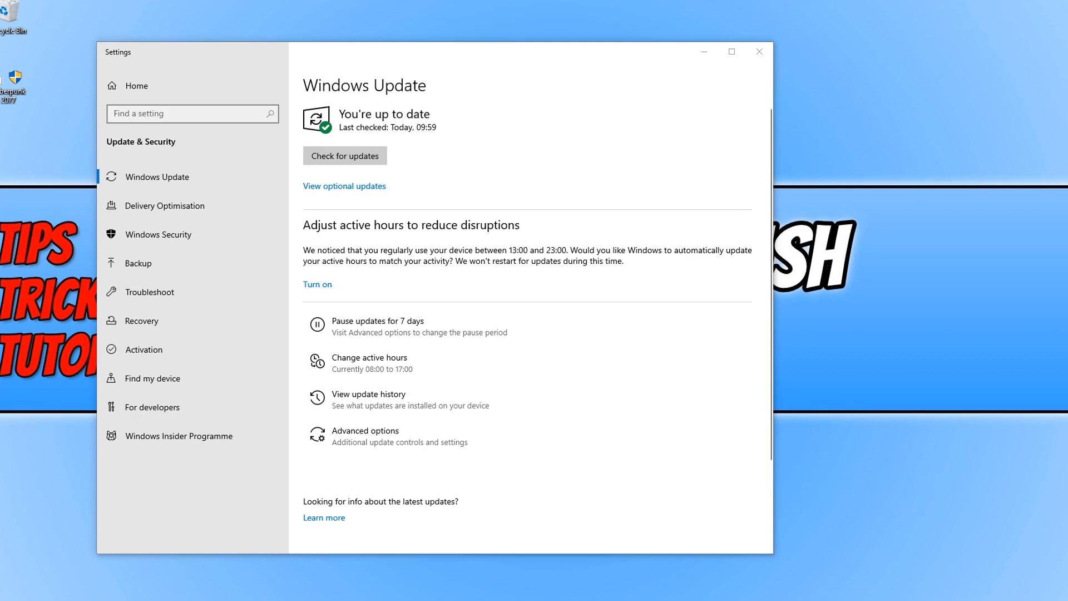
{"action": "mouse_move", "coordinate": [757, 51]}
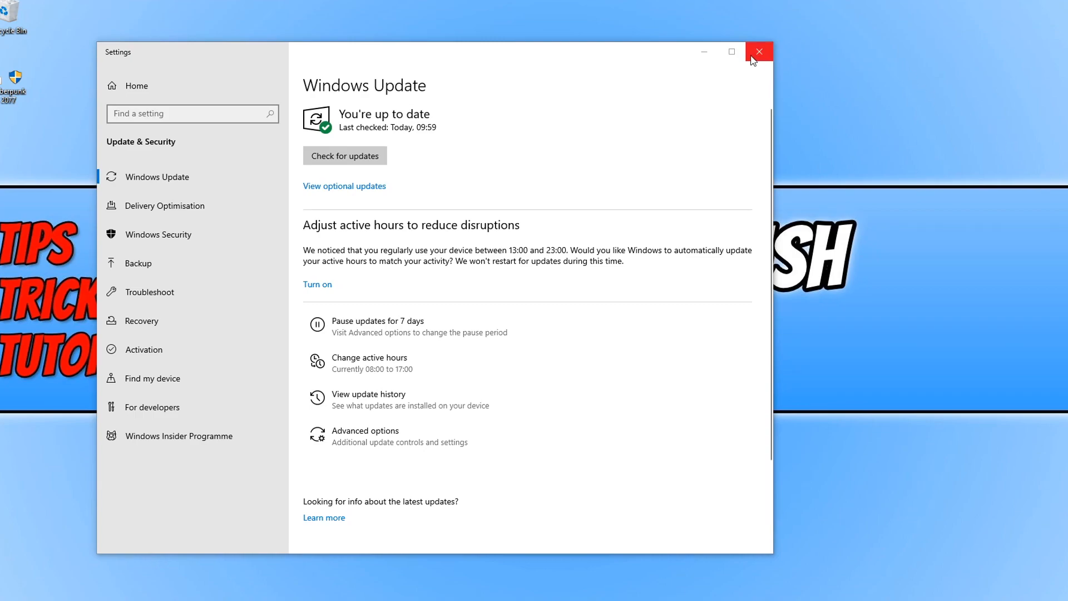
{"action": "left_click", "coordinate": [758, 51]}
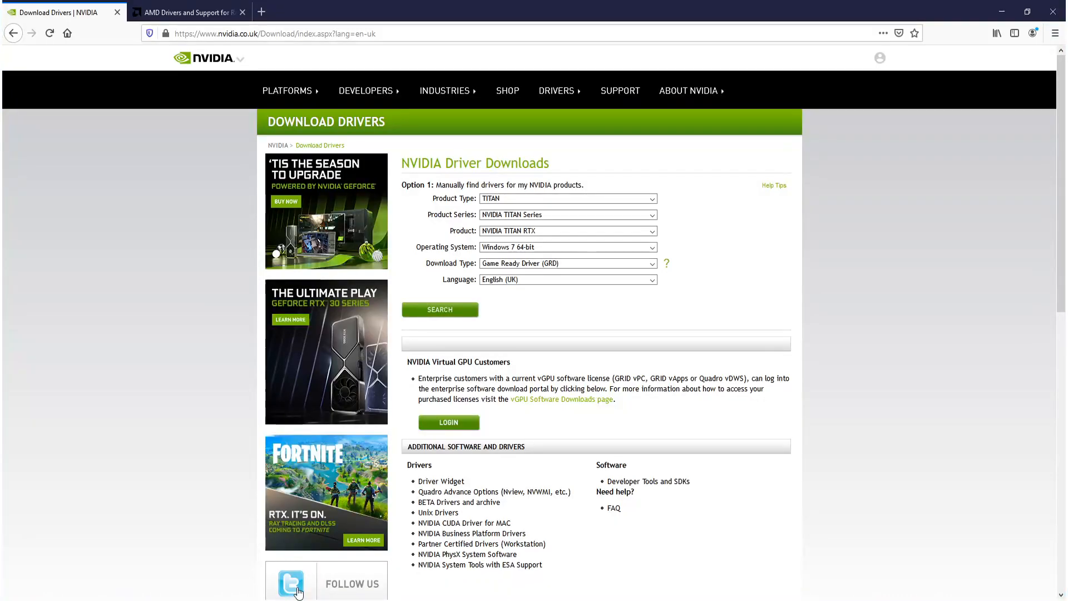
{"action": "mouse_move", "coordinate": [112, 387]}
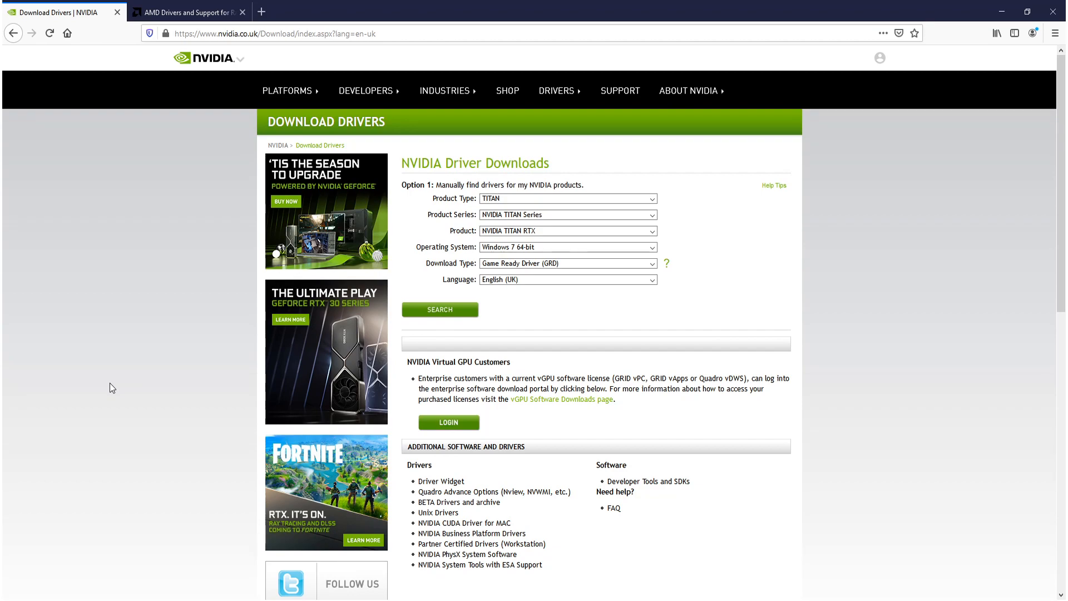
{"action": "mouse_move", "coordinate": [560, 229]}
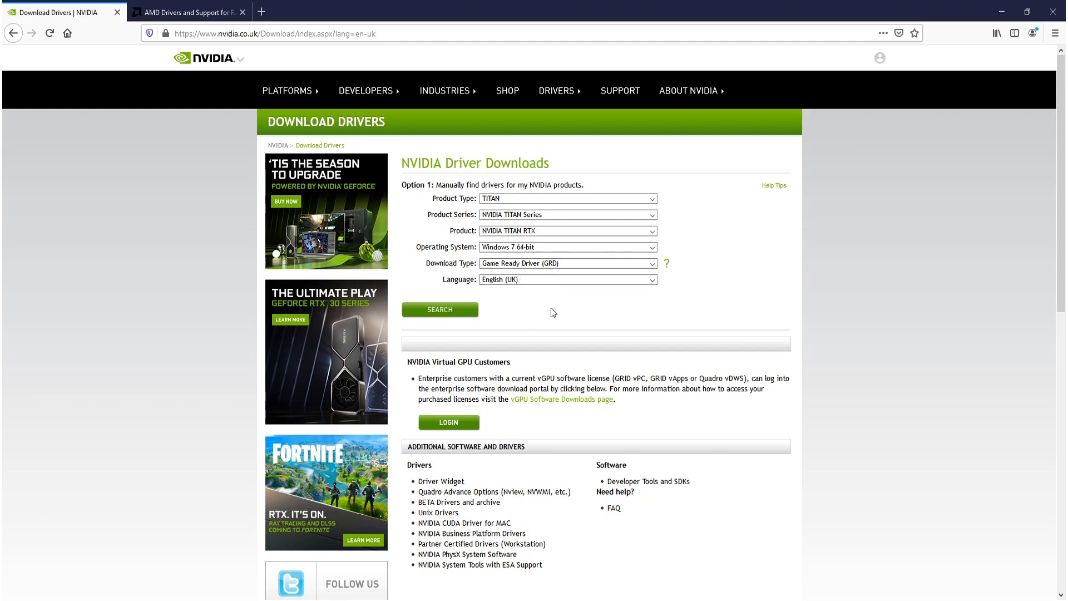
{"action": "mouse_move", "coordinate": [554, 306]}
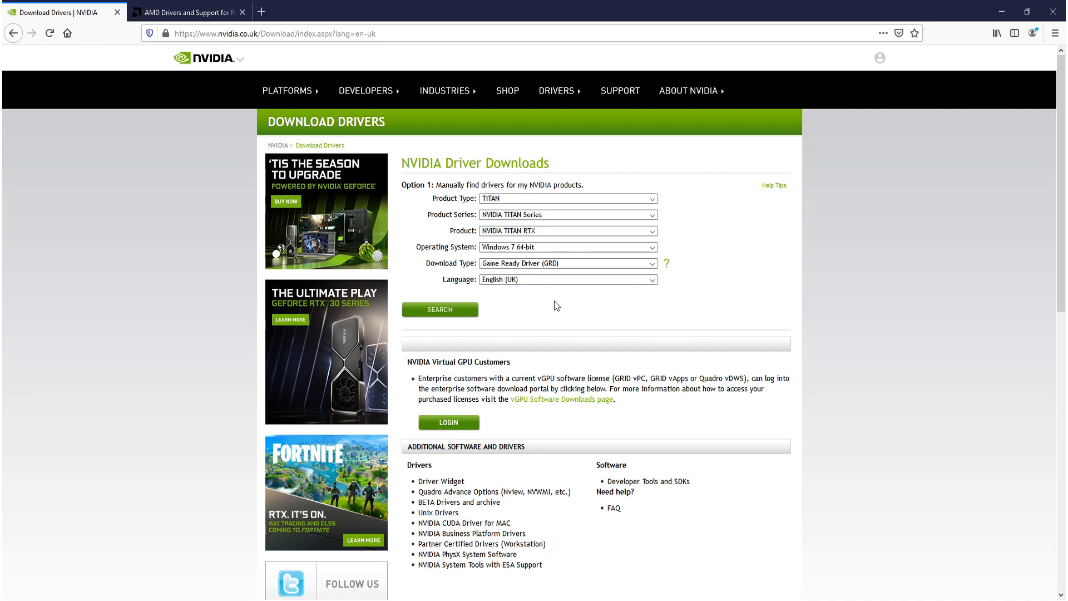
{"action": "mouse_move", "coordinate": [942, 262]}
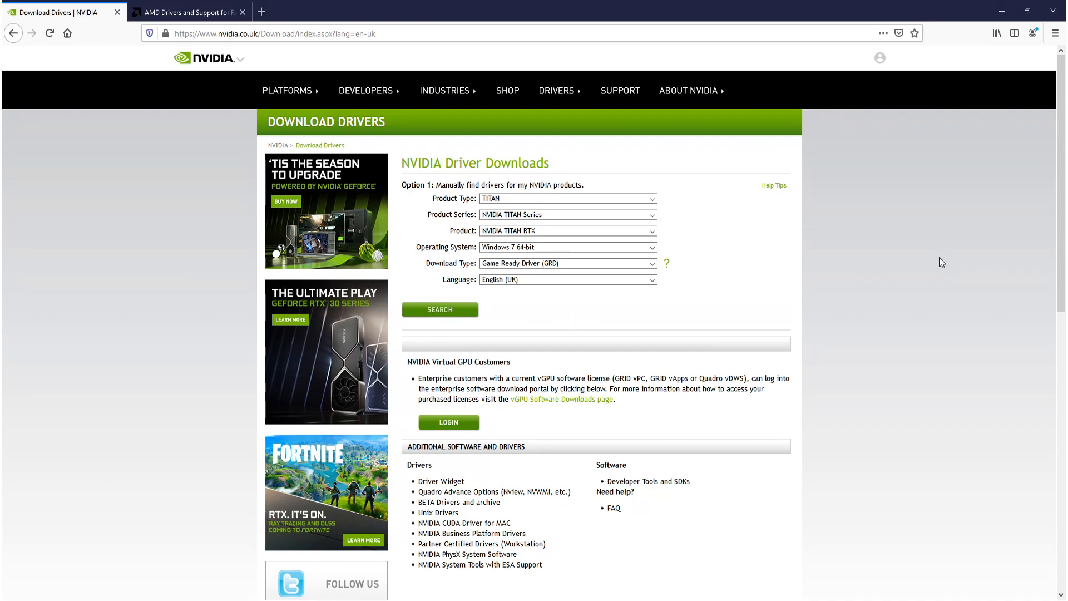
{"action": "mouse_move", "coordinate": [923, 266]}
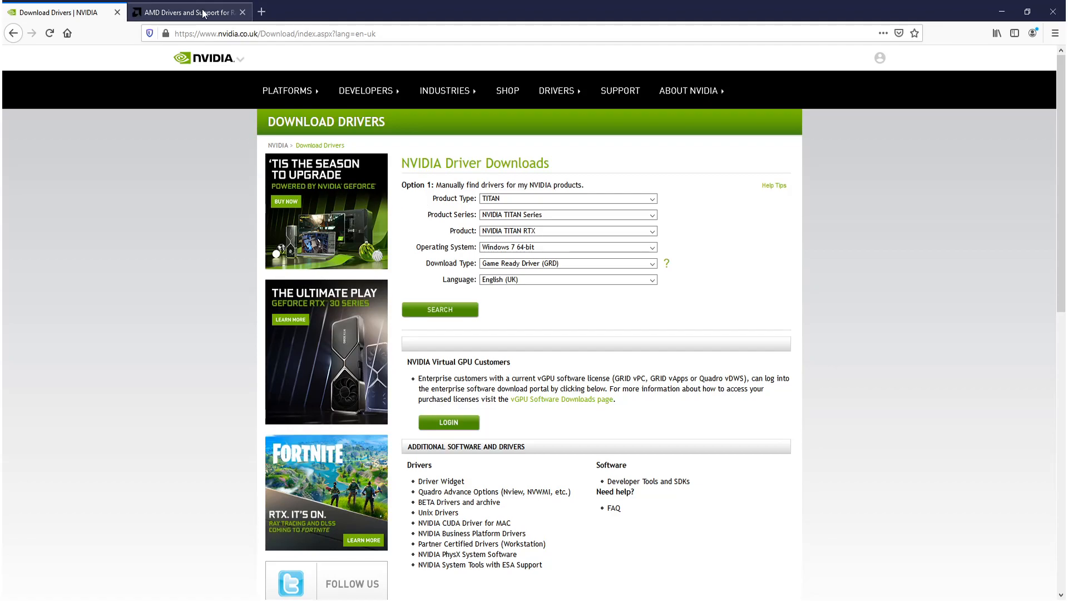
Step: Switch to the AMD Drivers and Support browser tab at amd.com/en/support
{"action": "left_click", "coordinate": [186, 12]}
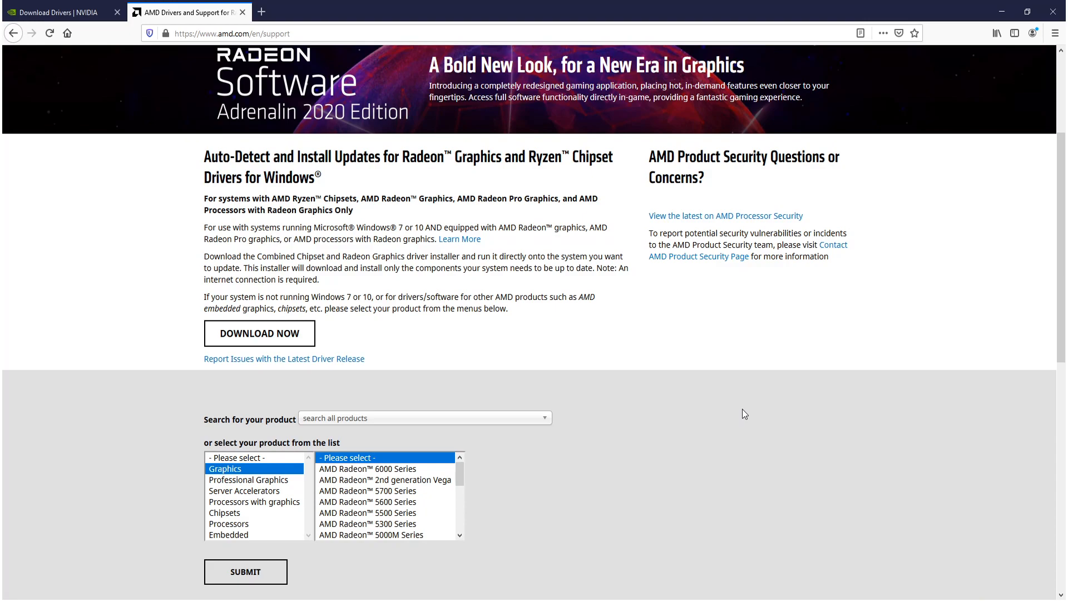
{"action": "mouse_move", "coordinate": [896, 347]}
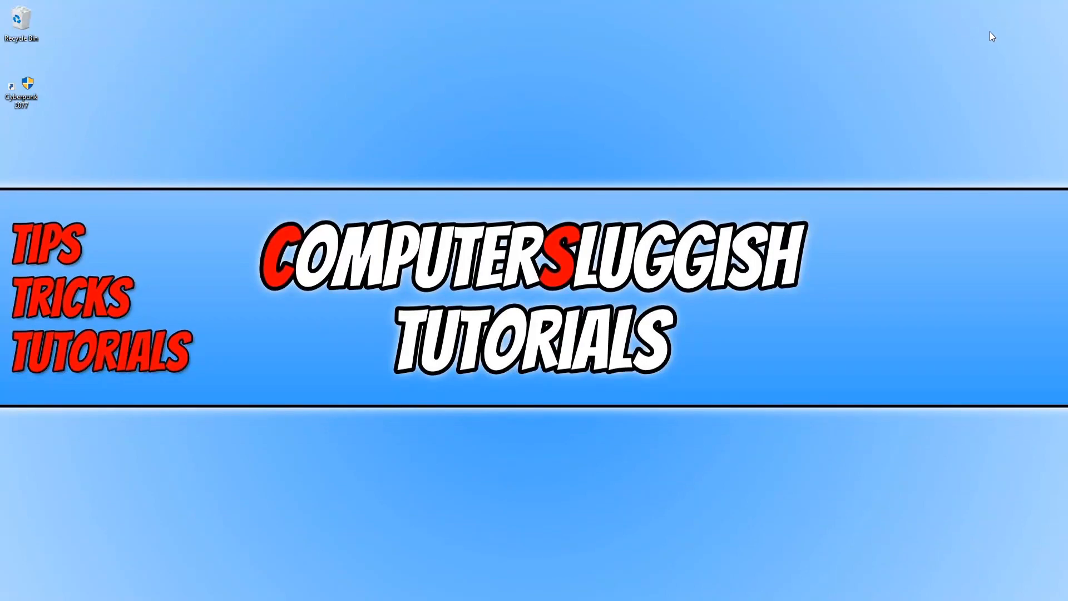
{"action": "mouse_move", "coordinate": [954, 105]}
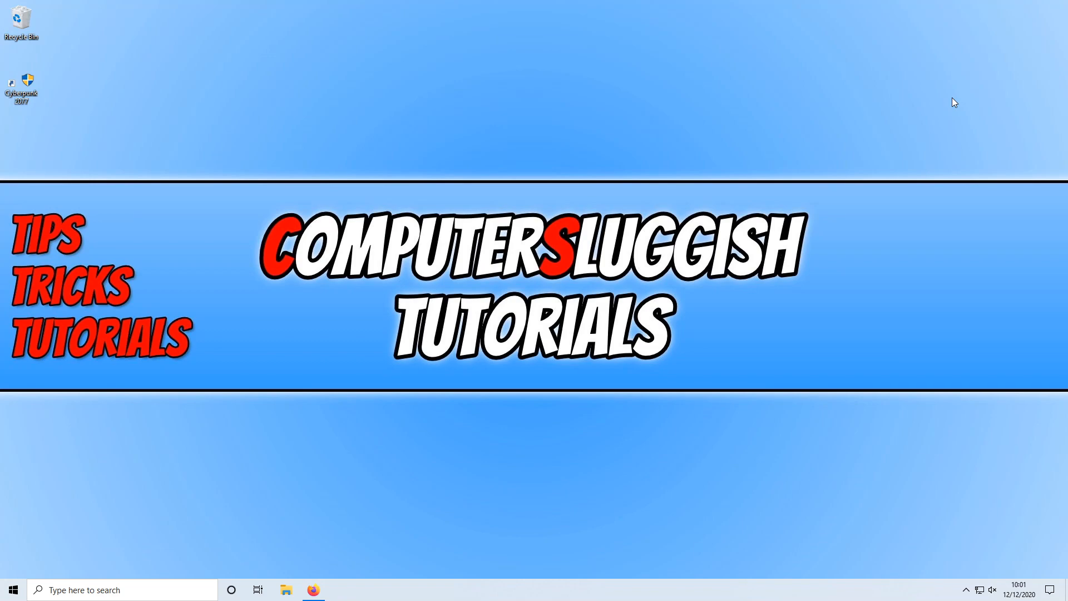
{"action": "mouse_move", "coordinate": [933, 108]}
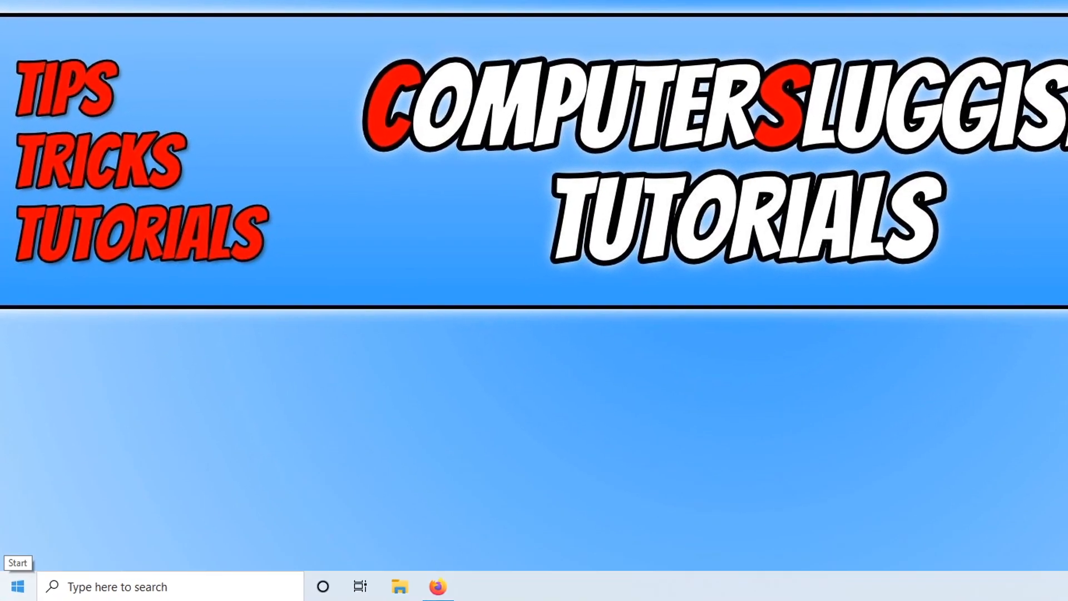
Step: Search Start for 'device Manager' and launch Device Manager
{"action": "type", "text": "defragment and Optimise Drives"}
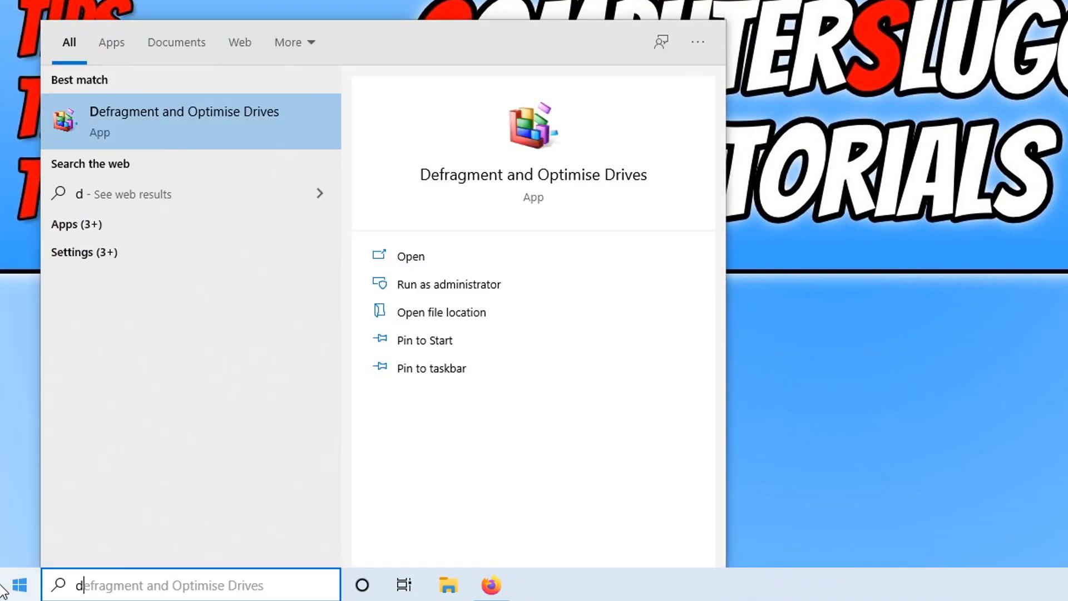
{"action": "type", "text": "device Manager"}
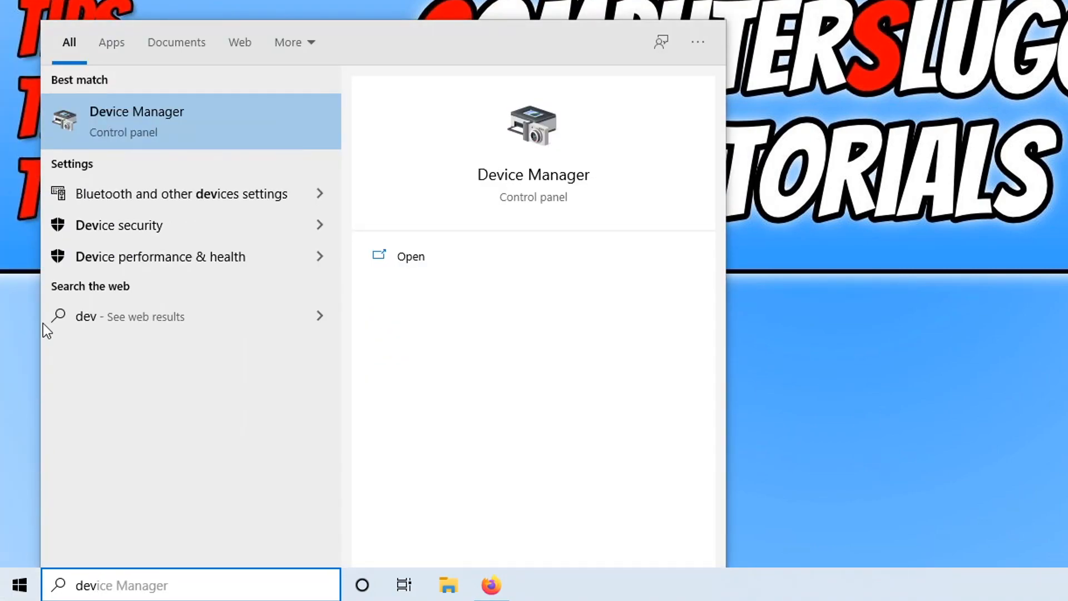
{"action": "left_click", "coordinate": [409, 256]}
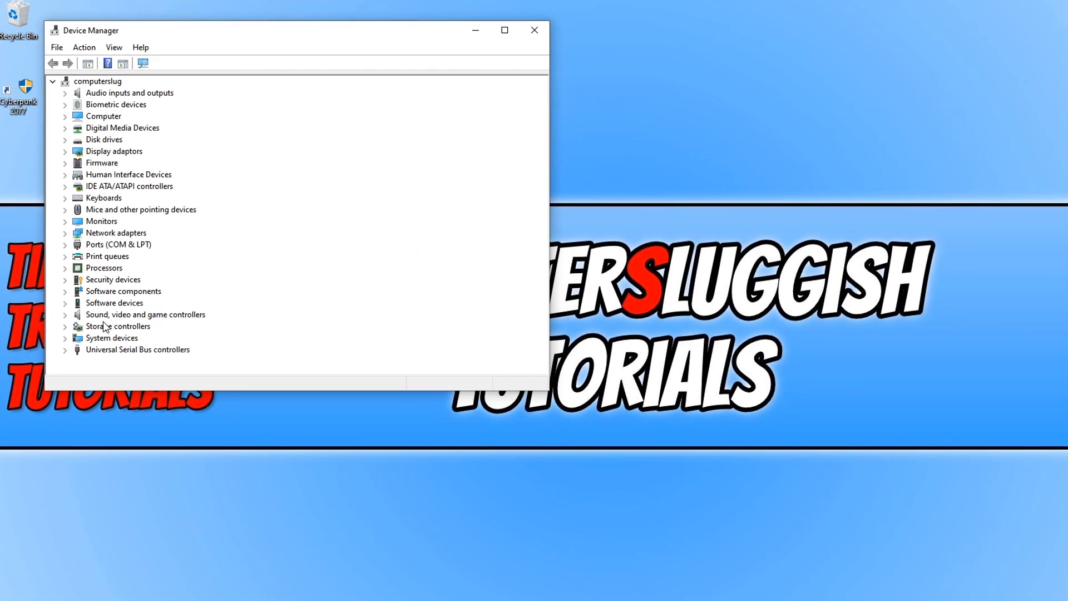
Step: Expand Sound, video and game controllers and view Realtek(R) Audio properties
{"action": "left_click", "coordinate": [65, 315]}
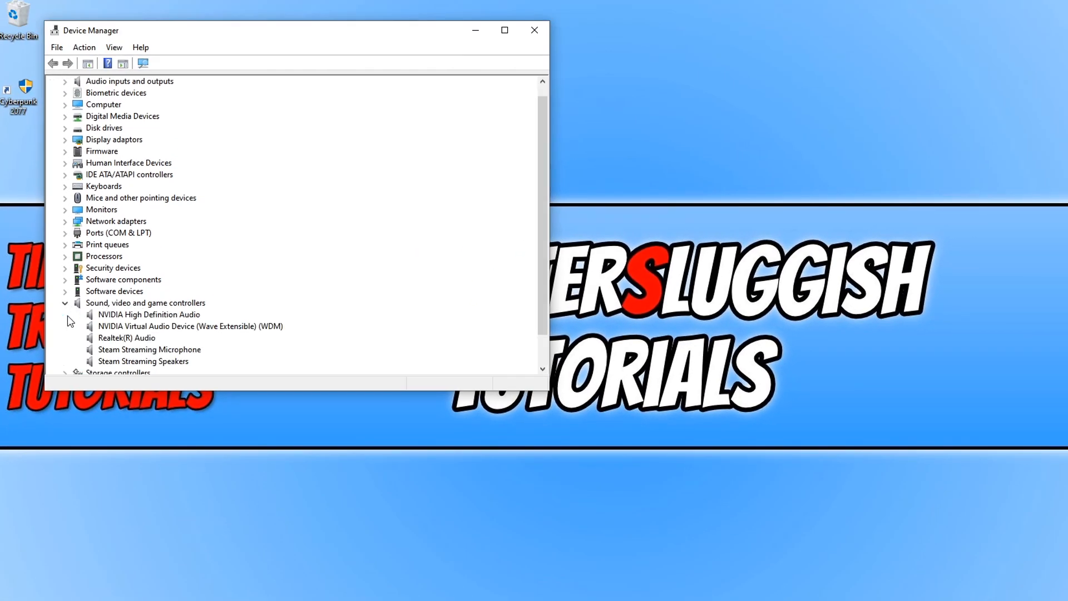
{"action": "mouse_move", "coordinate": [171, 329]}
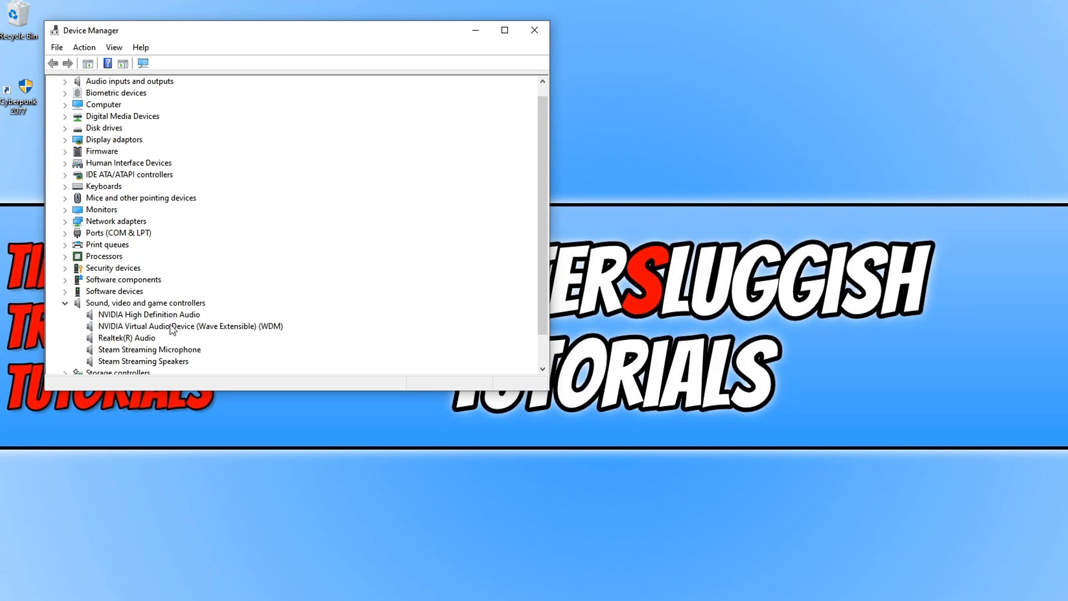
{"action": "mouse_move", "coordinate": [138, 347]}
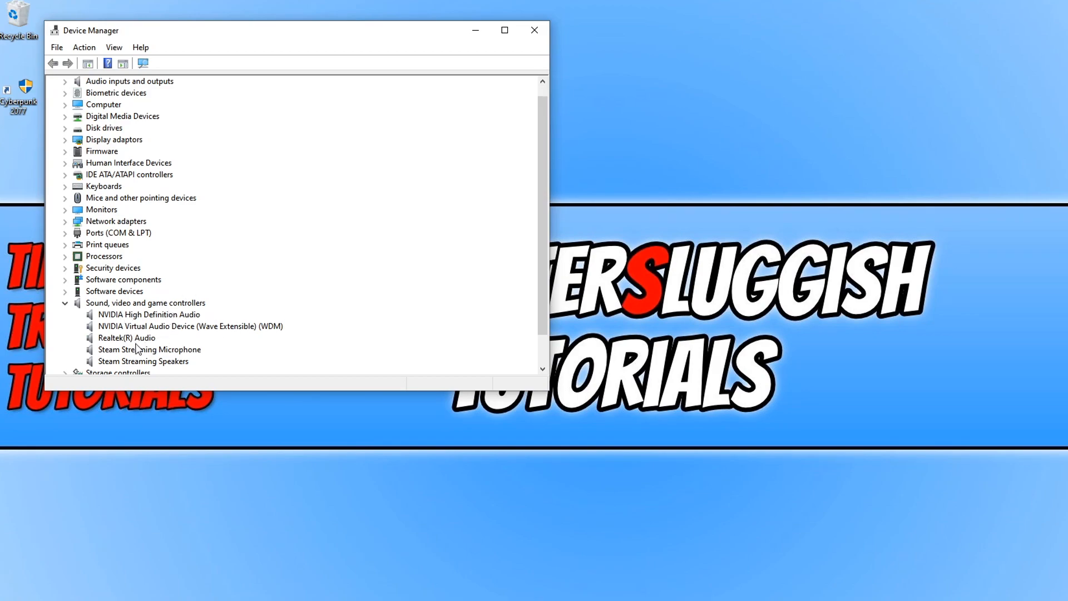
{"action": "left_click", "coordinate": [126, 338]}
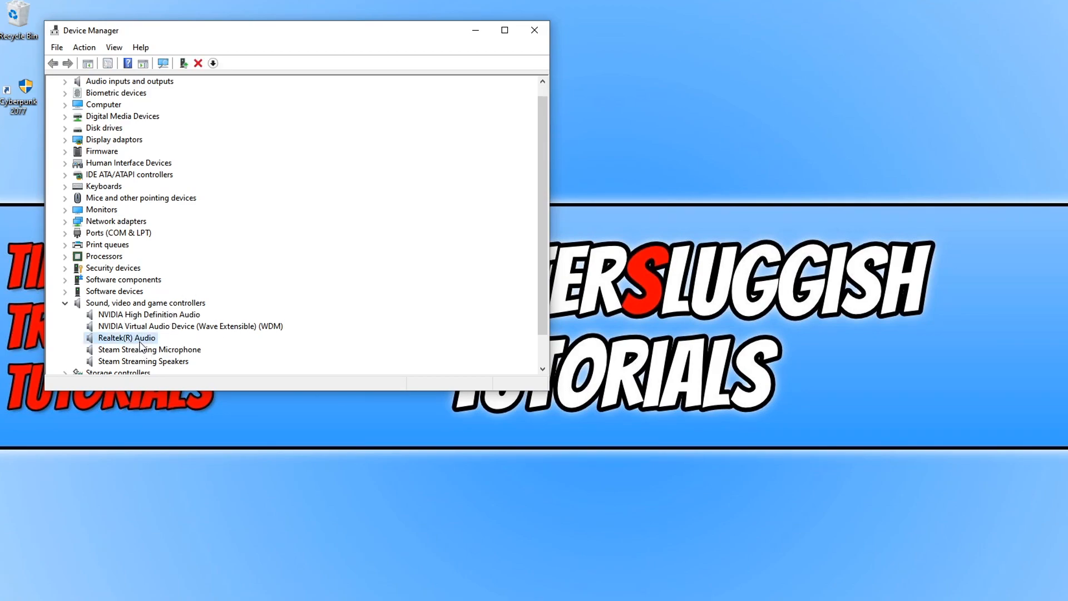
{"action": "right_click", "coordinate": [126, 338]}
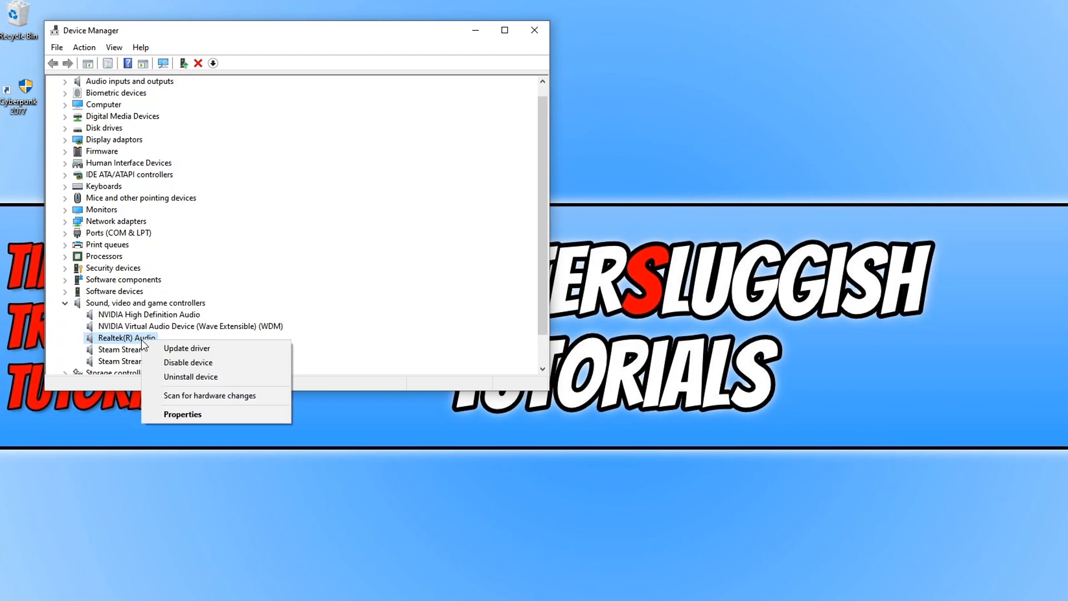
{"action": "left_click", "coordinate": [183, 414]}
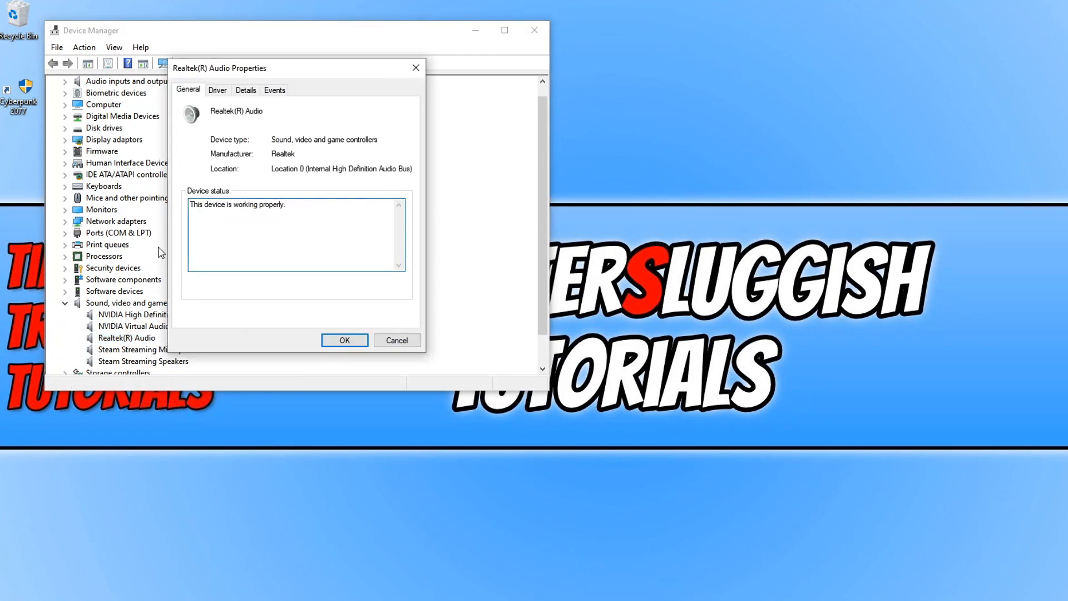
Step: From the Driver details, update the driver by searching automatically for newer drivers
{"action": "left_click", "coordinate": [216, 89]}
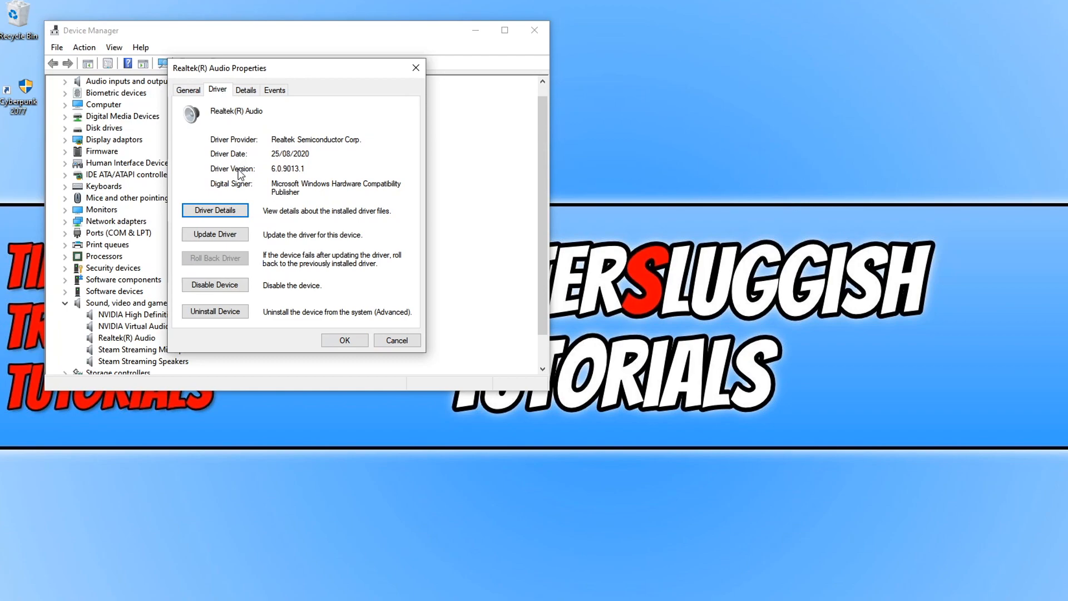
{"action": "left_click", "coordinate": [215, 233]}
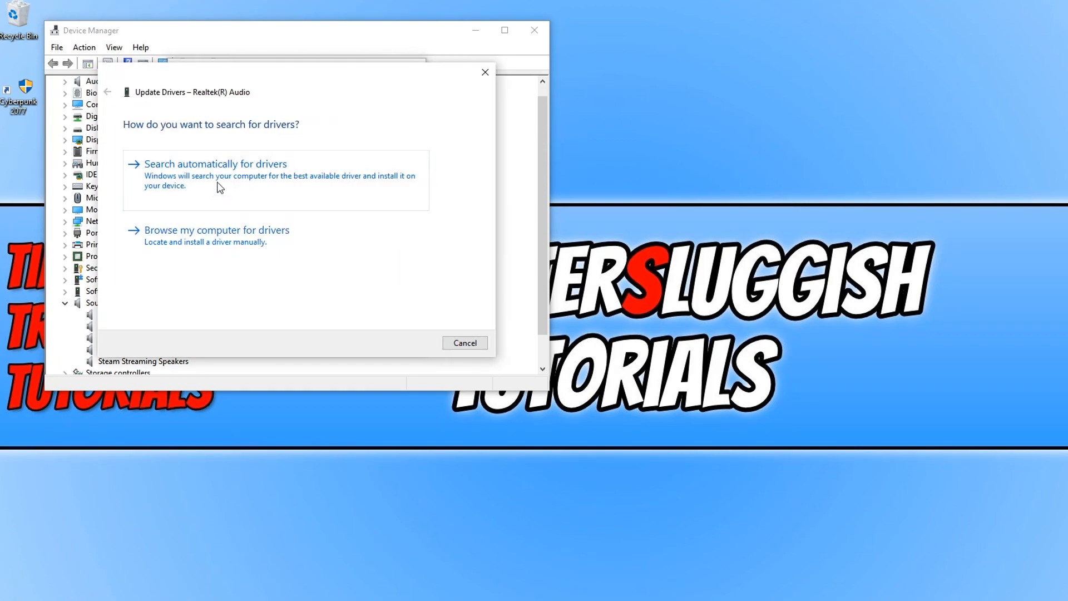
{"action": "mouse_move", "coordinate": [227, 178]}
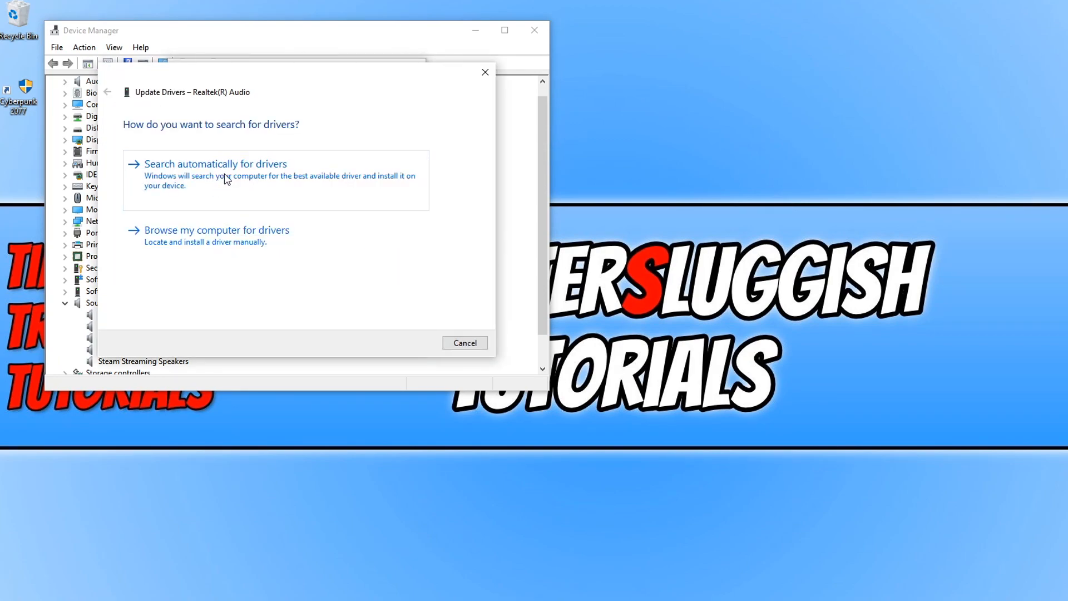
{"action": "left_click", "coordinate": [214, 163]}
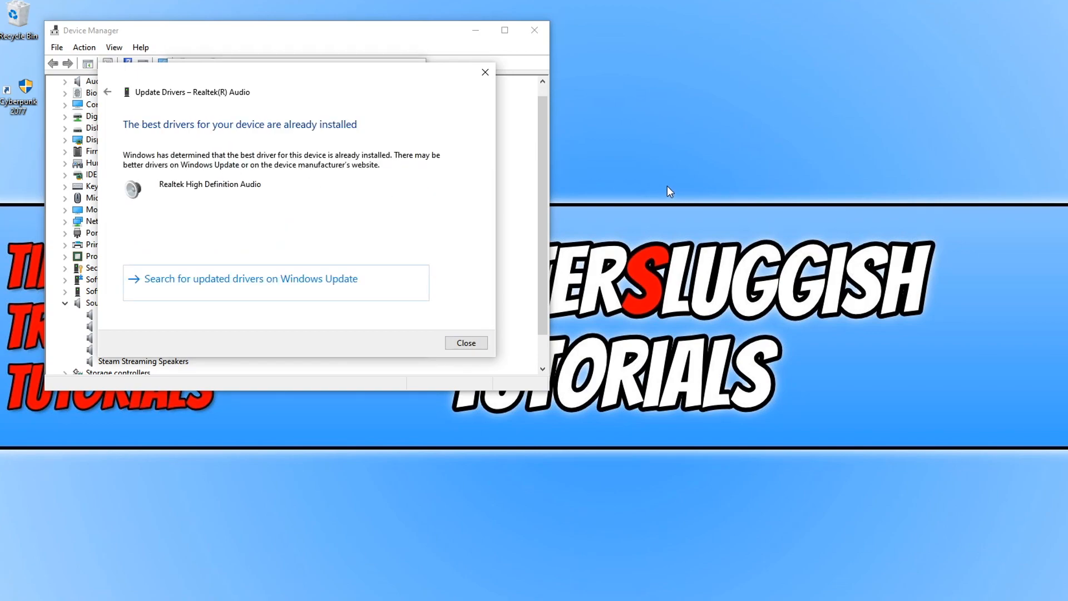
{"action": "mouse_move", "coordinate": [678, 181]}
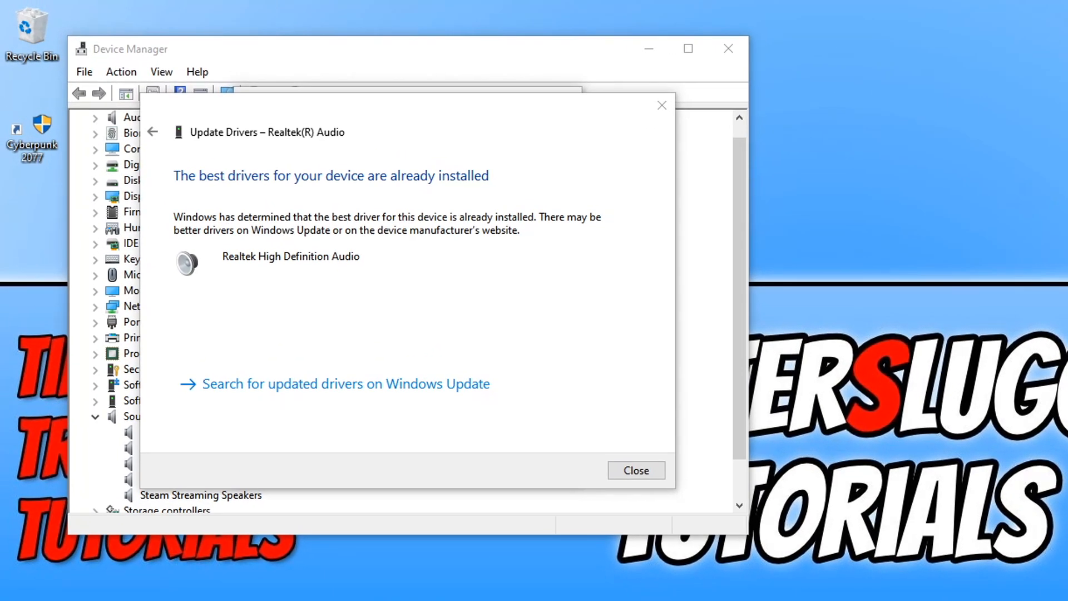
Step: Close the driver update results and the Realtek(R) Audio properties
{"action": "left_click", "coordinate": [634, 469]}
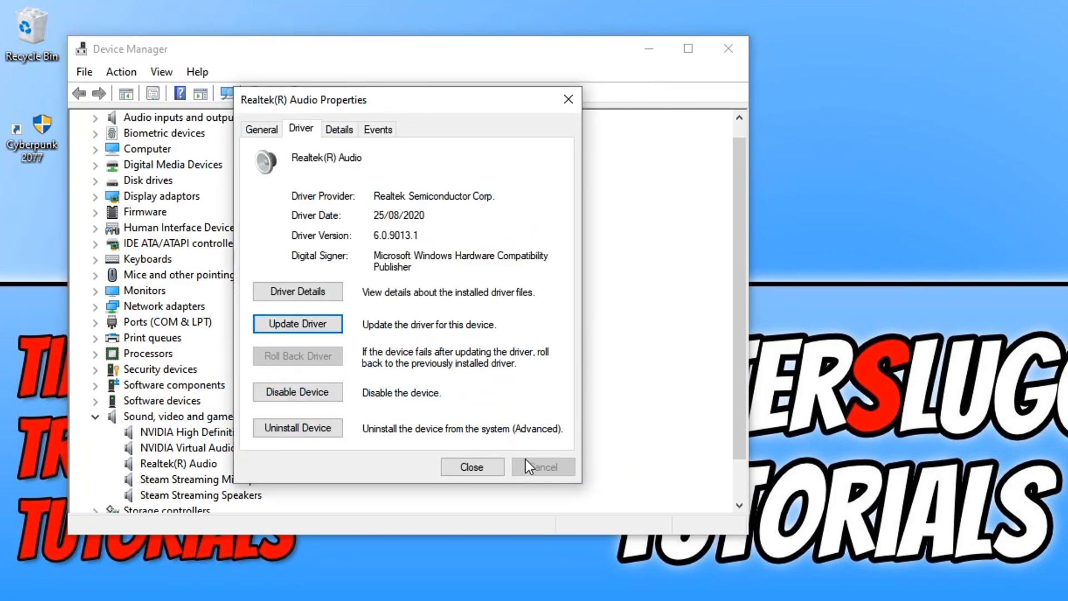
{"action": "left_click", "coordinate": [471, 466]}
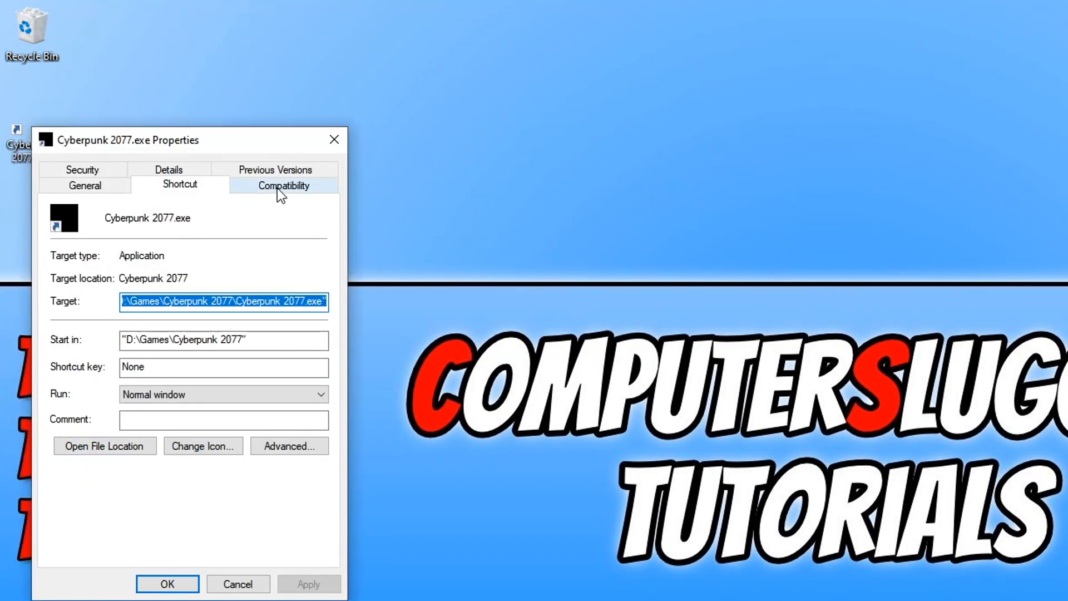
Step: In Compatibility settings, enable 'Run this program as an administrator' for Cyberpunk 2077
{"action": "left_click", "coordinate": [282, 185]}
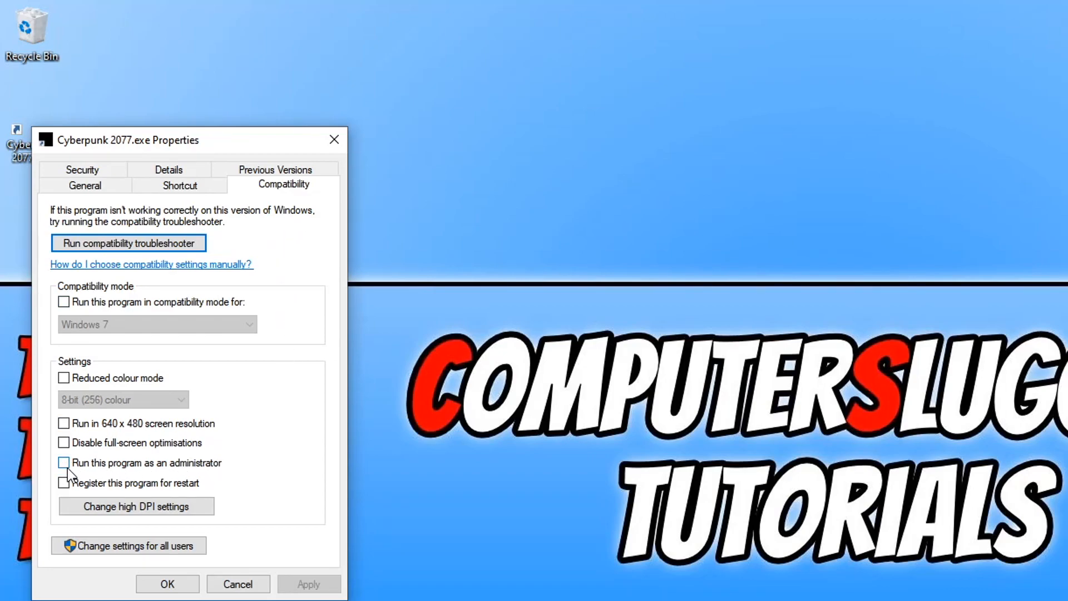
{"action": "left_click", "coordinate": [62, 463]}
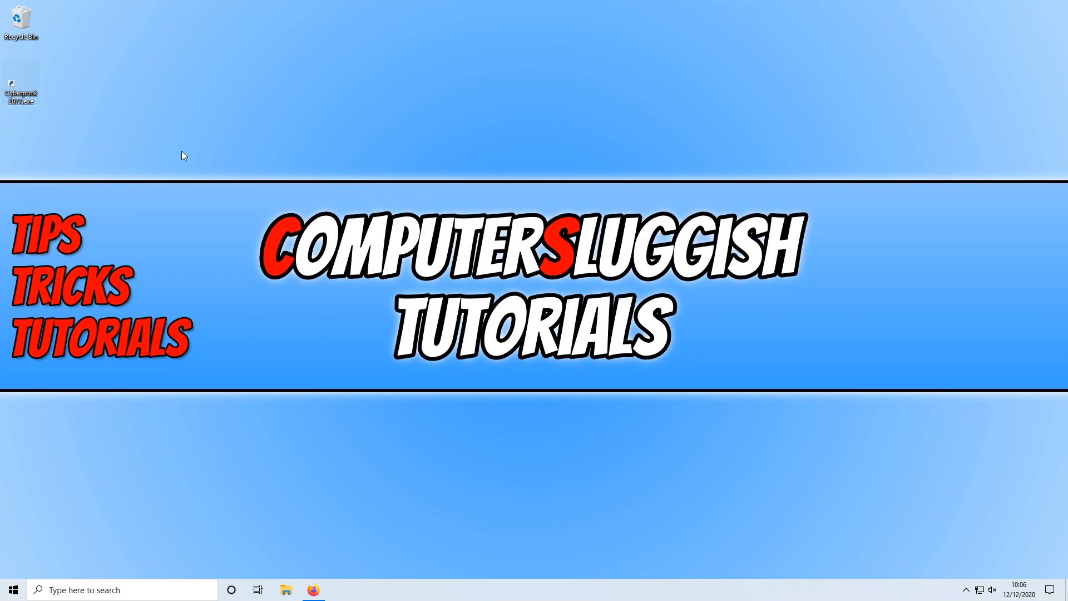
{"action": "mouse_move", "coordinate": [455, 99]}
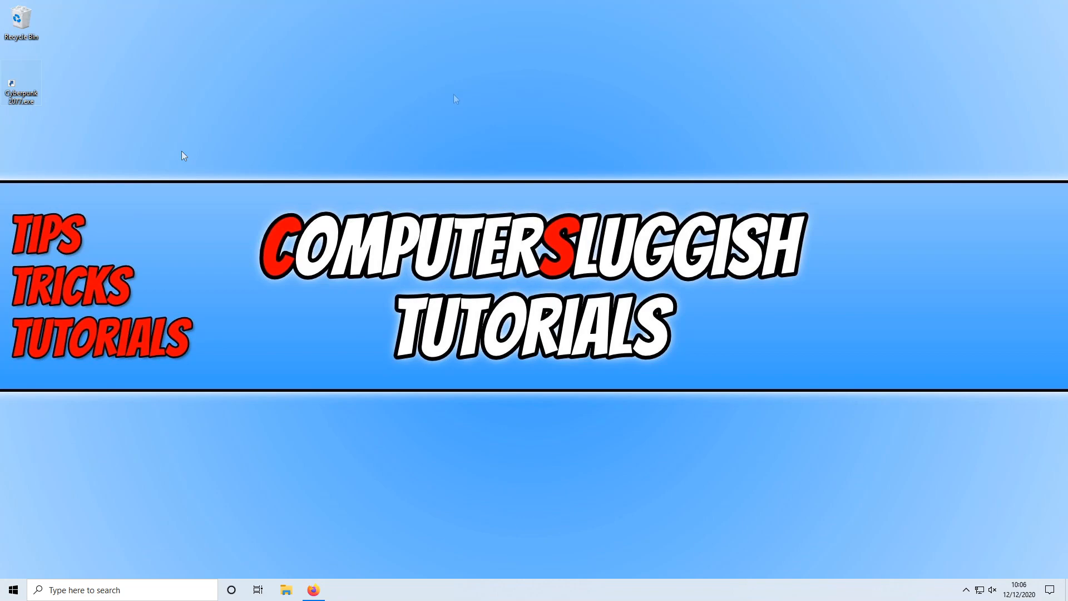
{"action": "mouse_move", "coordinate": [456, 96]}
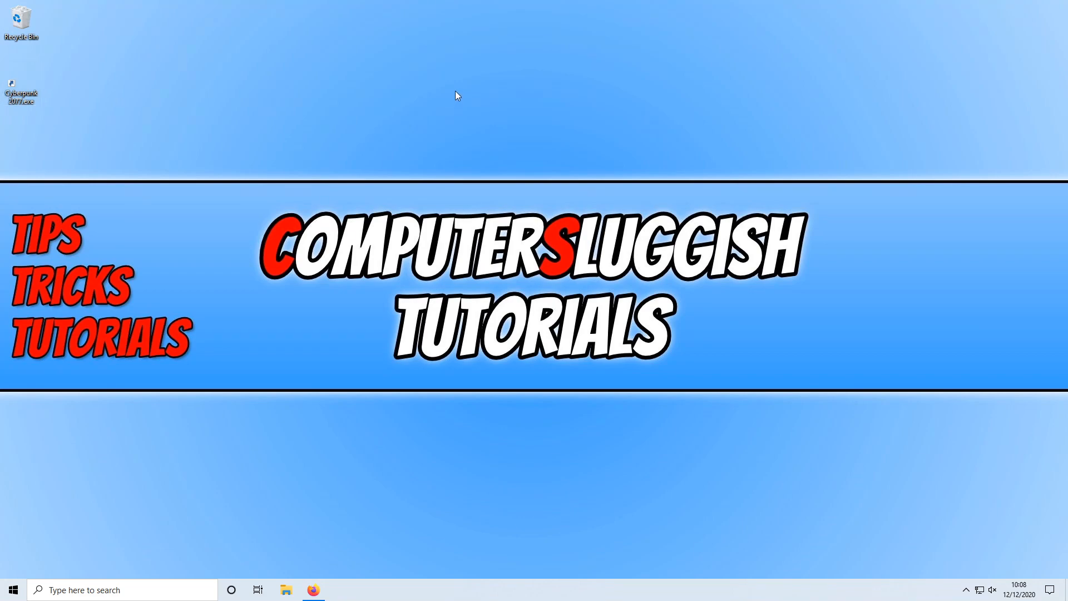
{"action": "mouse_move", "coordinate": [487, 596]}
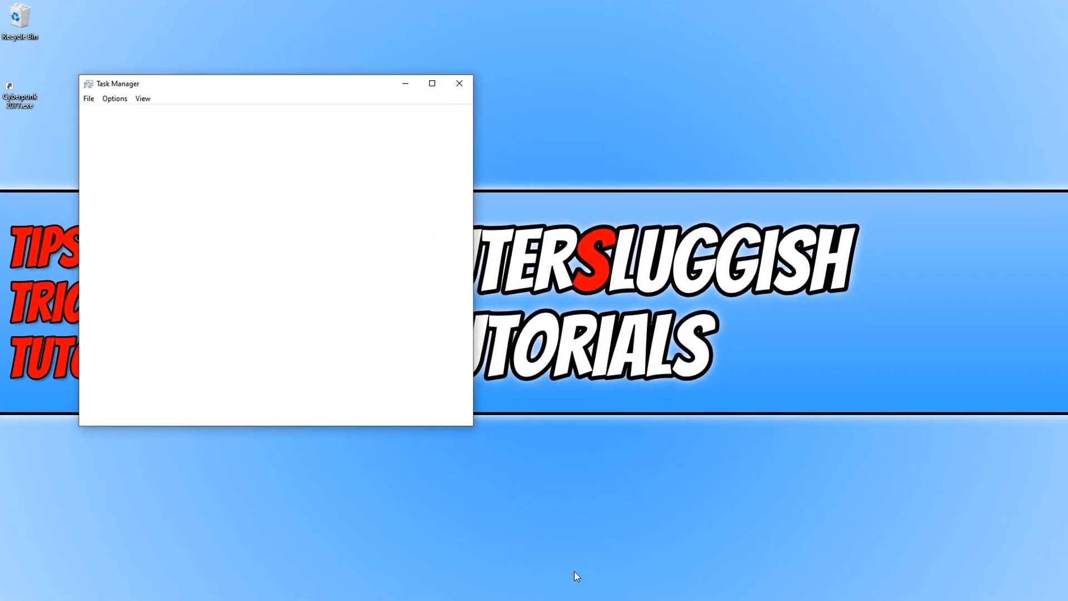
Step: Expand Task Manager to the Details list and select the steam.exe process
{"action": "left_click", "coordinate": [127, 445]}
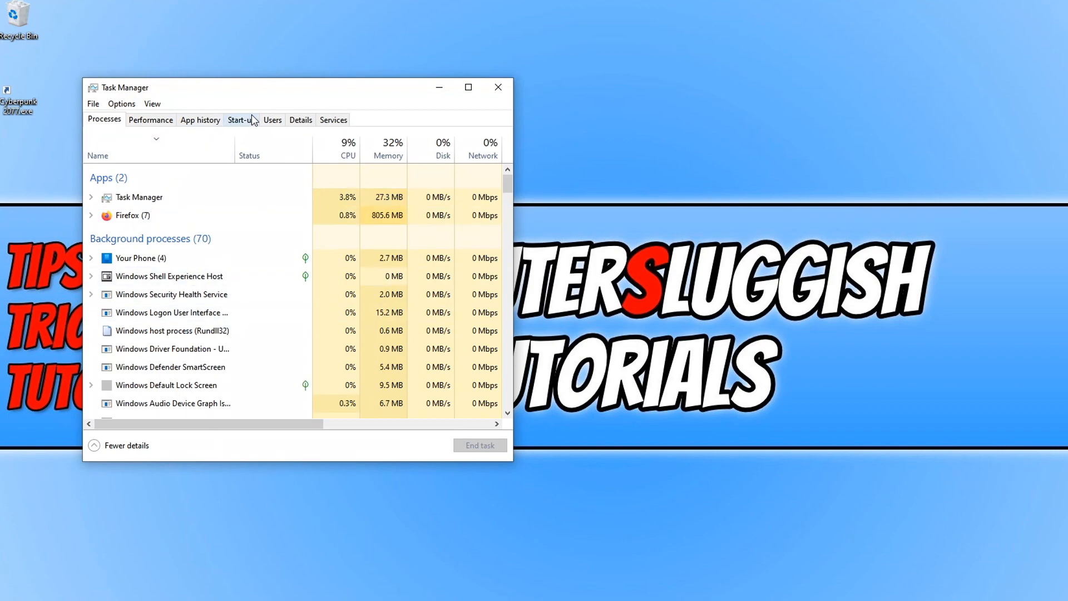
{"action": "left_click", "coordinate": [301, 120]}
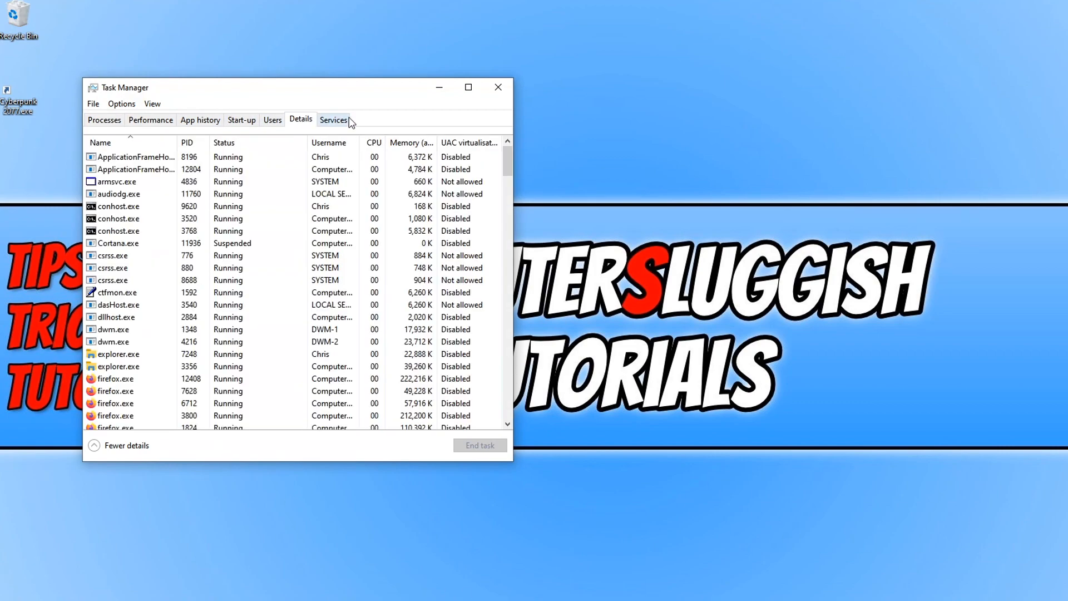
{"action": "scroll", "scroll_direction": "down", "scroll_amount": 3}
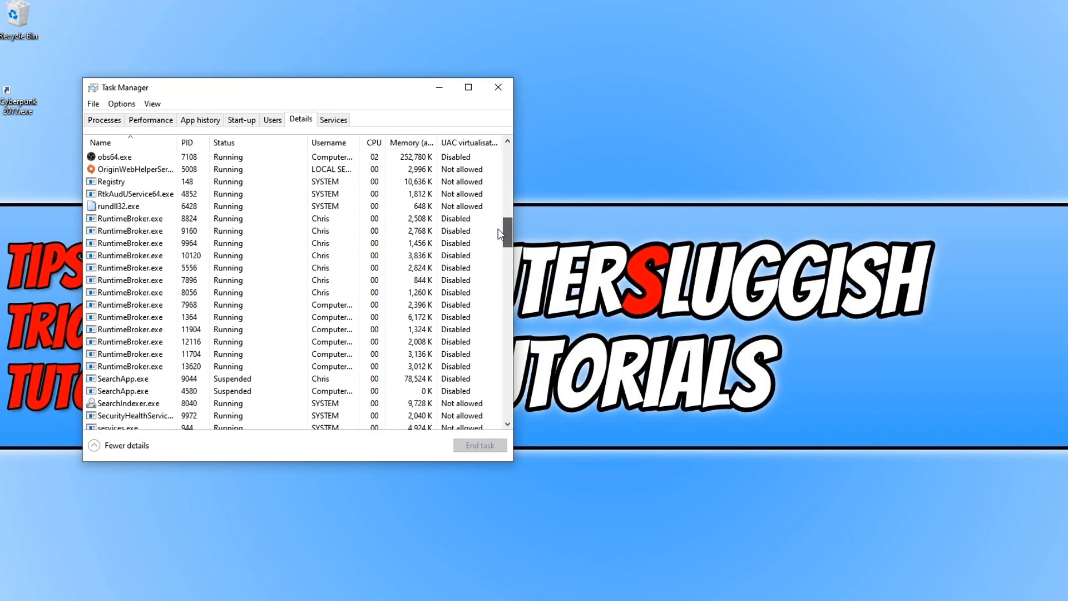
{"action": "scroll", "scroll_direction": "down", "scroll_amount": 3}
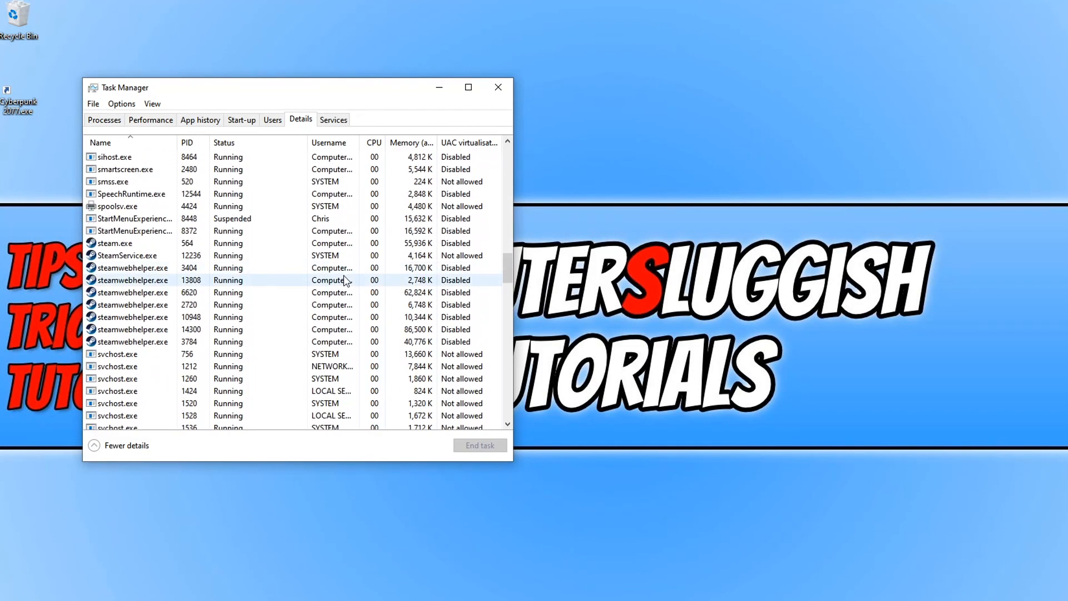
{"action": "left_click", "coordinate": [115, 244]}
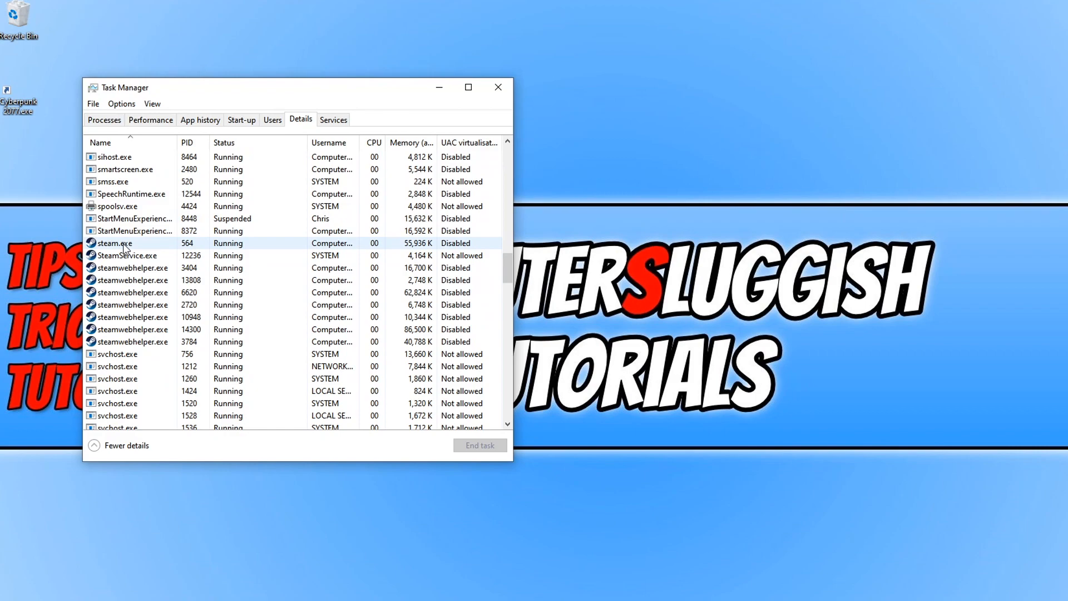
Step: Set steam.exe's priority to Above normal and confirm the change
{"action": "right_click", "coordinate": [113, 244]}
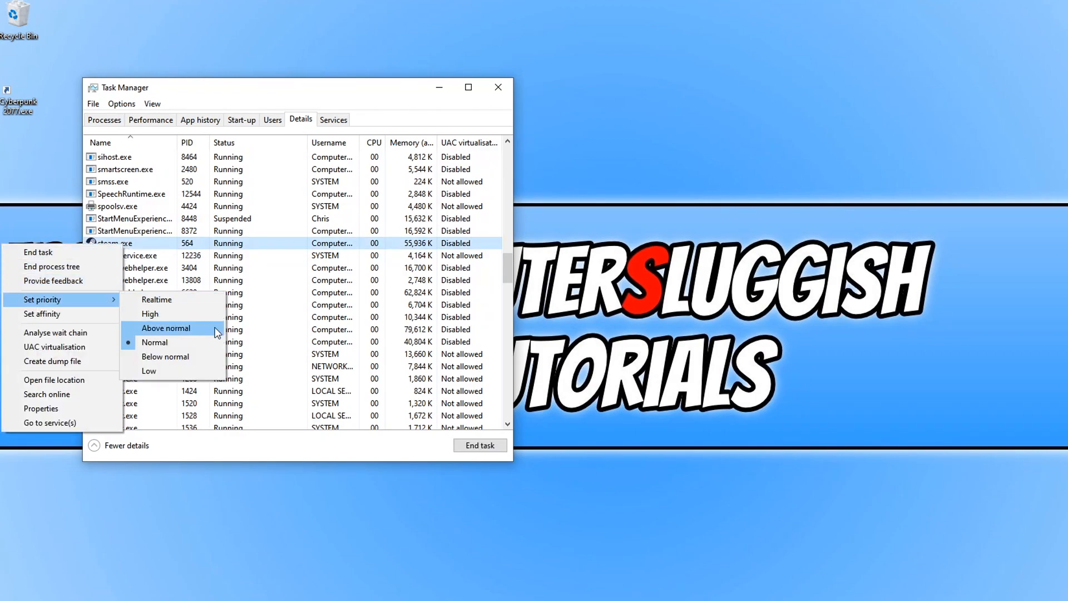
{"action": "left_click", "coordinate": [166, 327]}
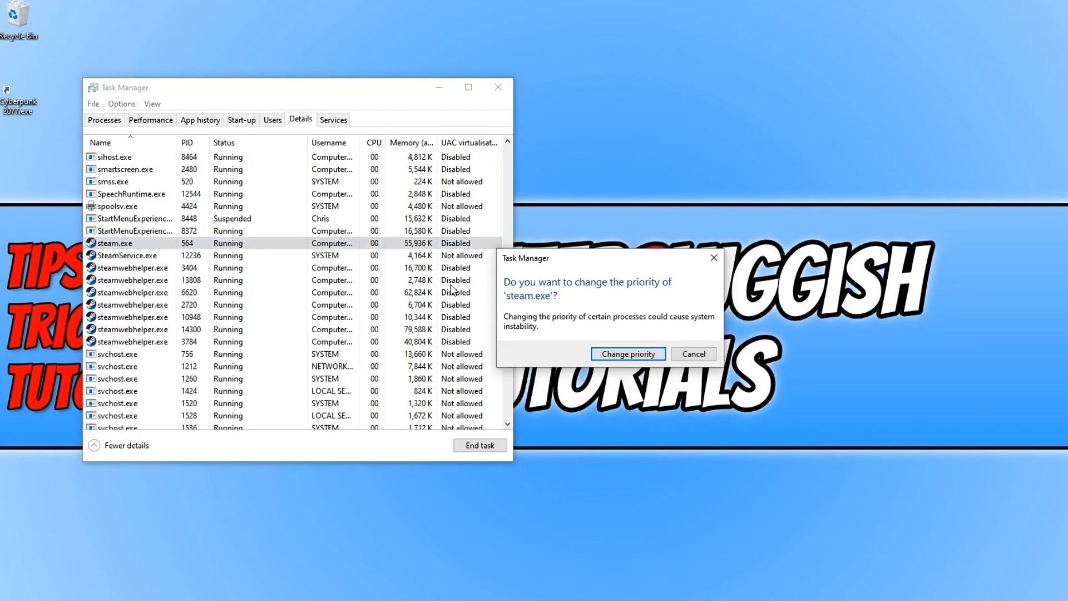
{"action": "mouse_move", "coordinate": [628, 354]}
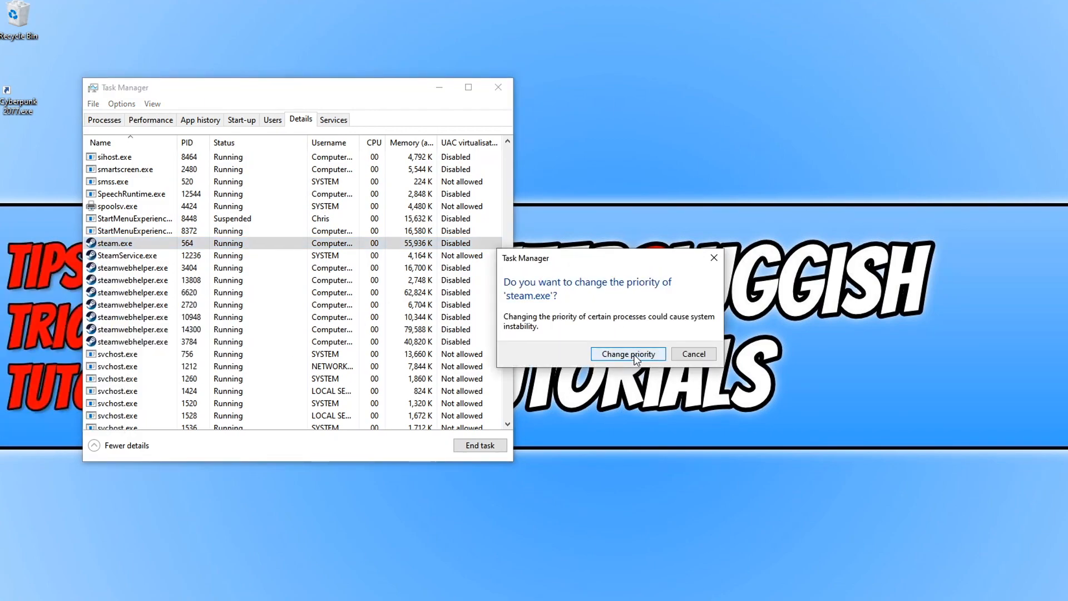
{"action": "left_click", "coordinate": [626, 353]}
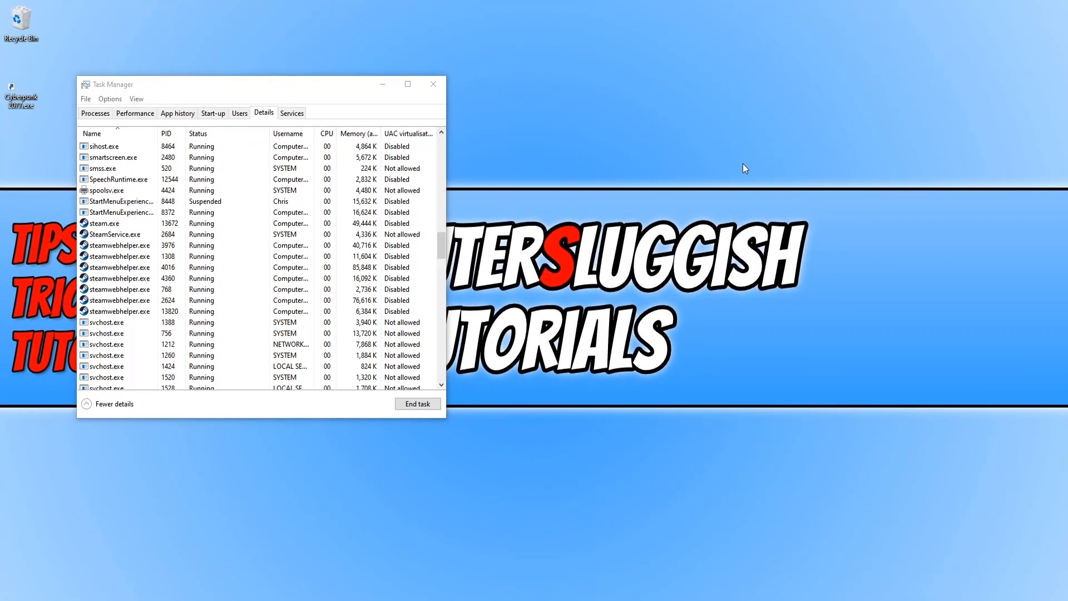
Step: Bring up Steam and switch its library view to Small Mode
{"action": "left_click", "coordinate": [432, 83]}
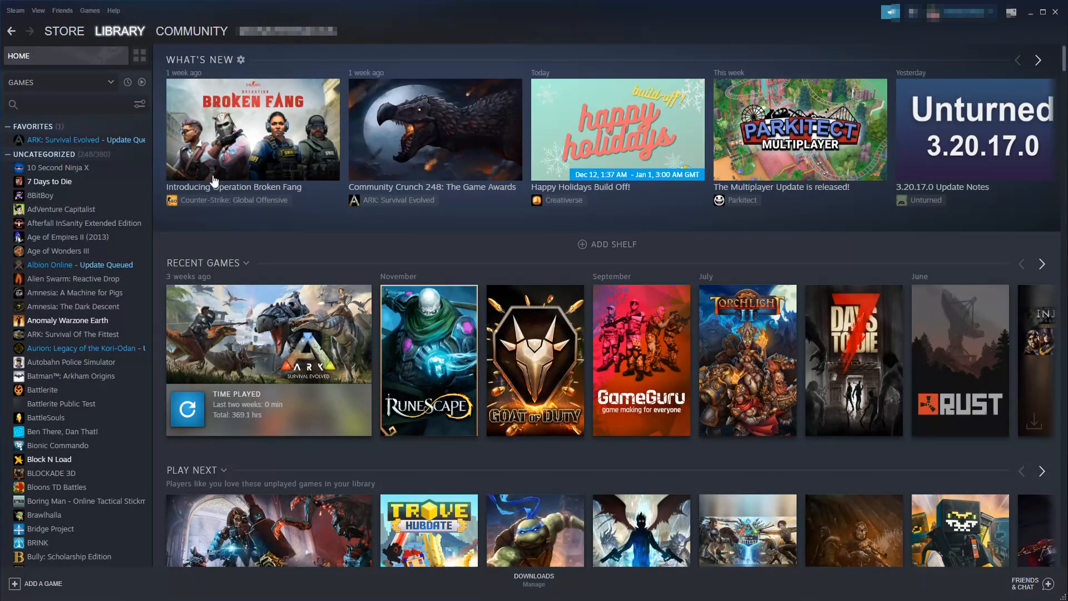
{"action": "left_click", "coordinate": [39, 10]}
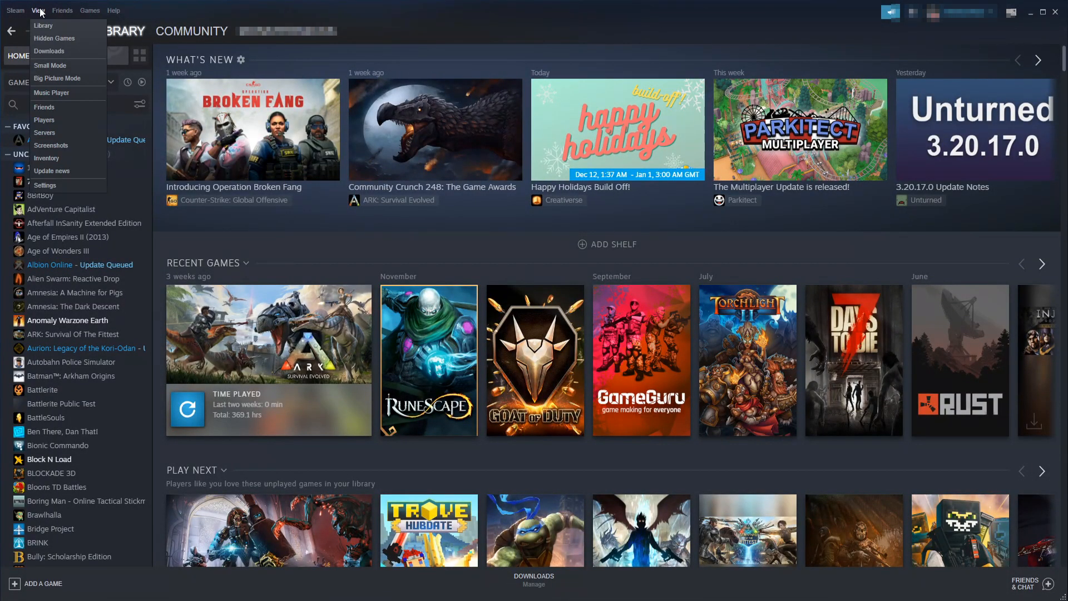
{"action": "left_click", "coordinate": [50, 66]}
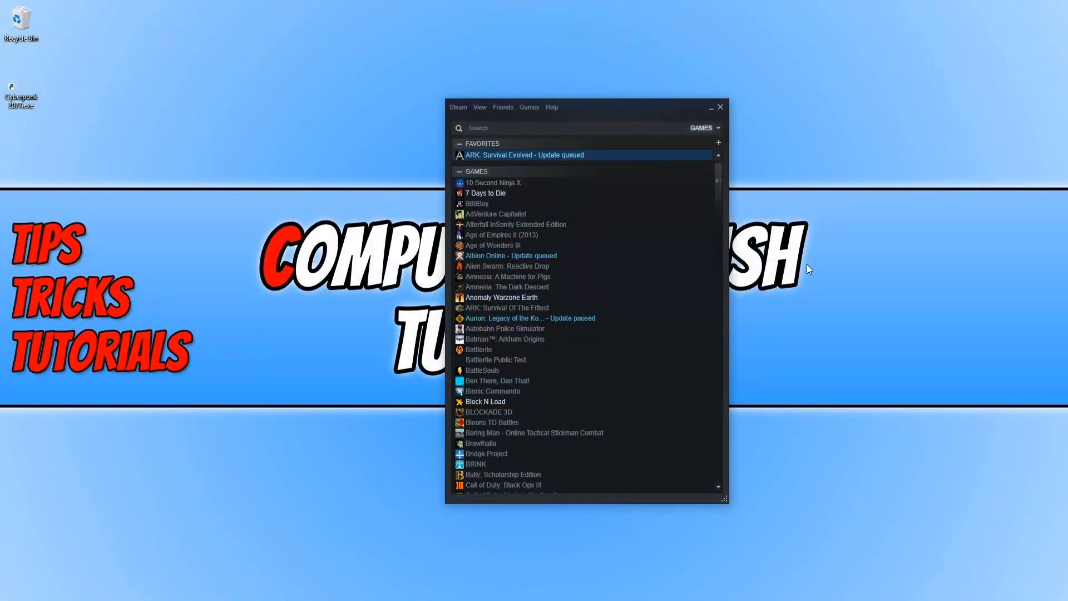
{"action": "mouse_move", "coordinate": [812, 274]}
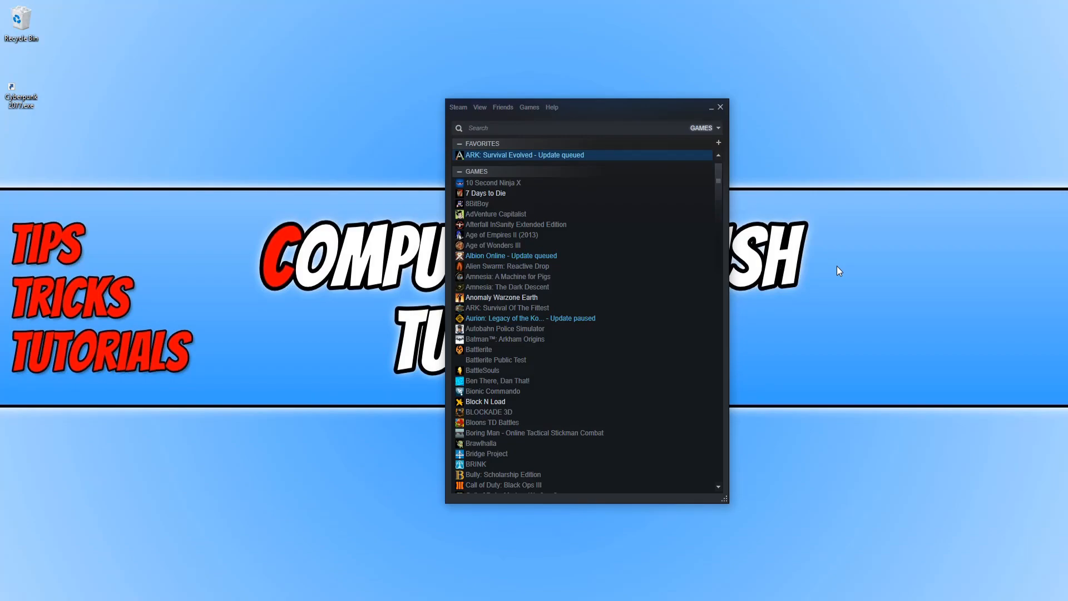
{"action": "mouse_move", "coordinate": [720, 100]}
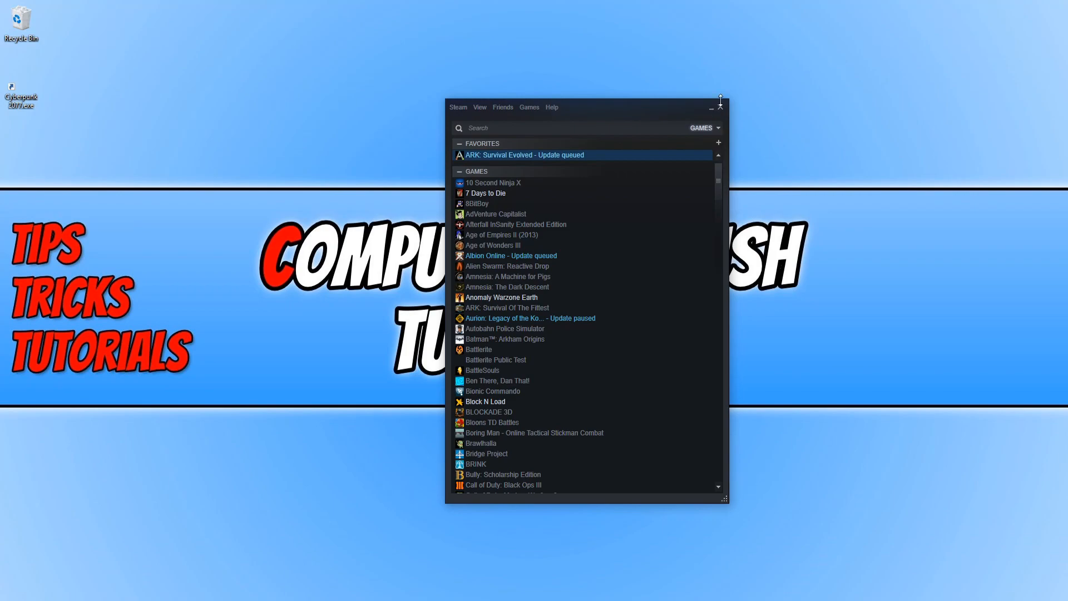
Step: Close the small-mode Steam window, leaving the desktop showing
{"action": "left_click", "coordinate": [720, 107]}
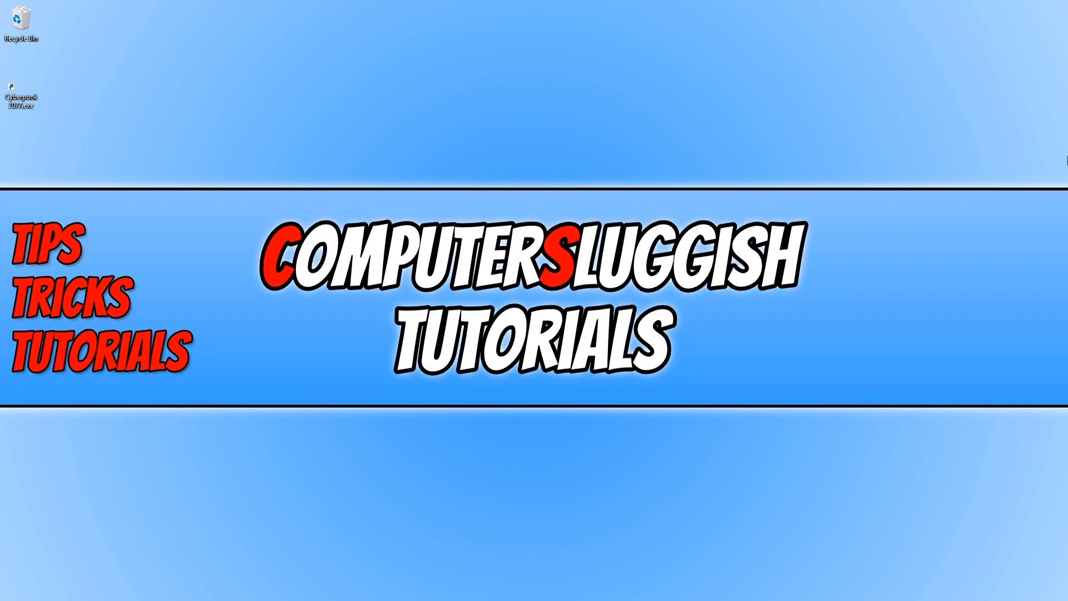
{"action": "mouse_move", "coordinate": [1060, 133]}
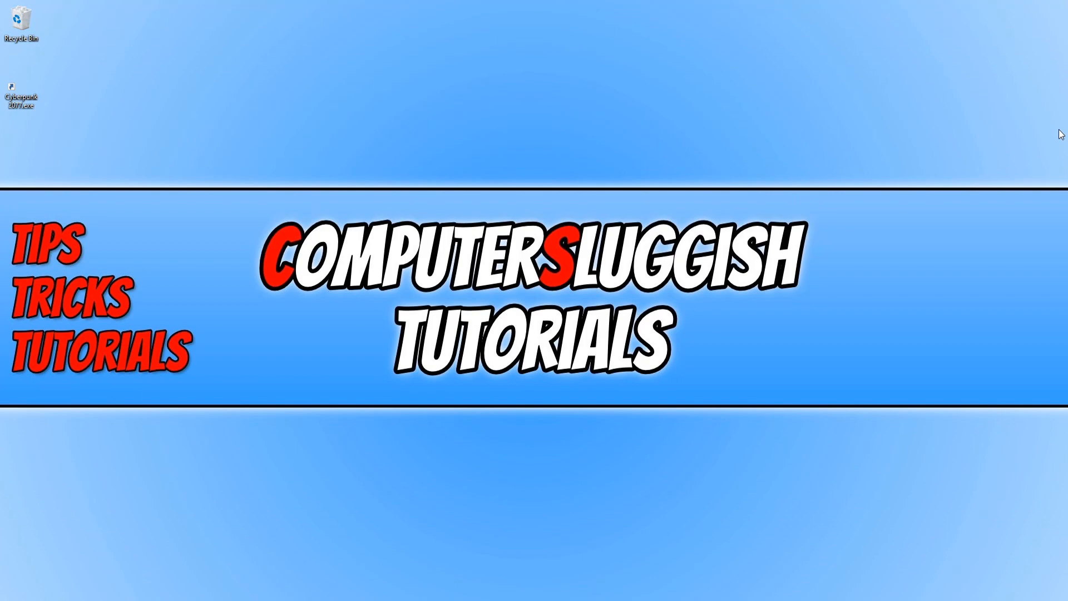
{"action": "mouse_move", "coordinate": [1058, 153]}
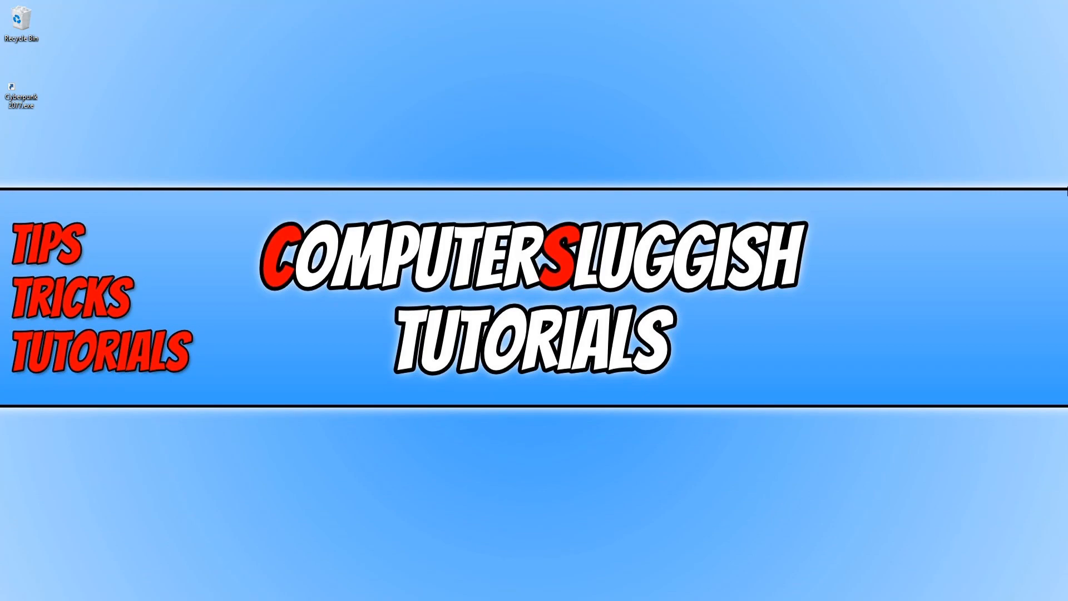
Step: Search the Start menu for 'game' to surface Game Mode settings
{"action": "left_click", "coordinate": [19, 584]}
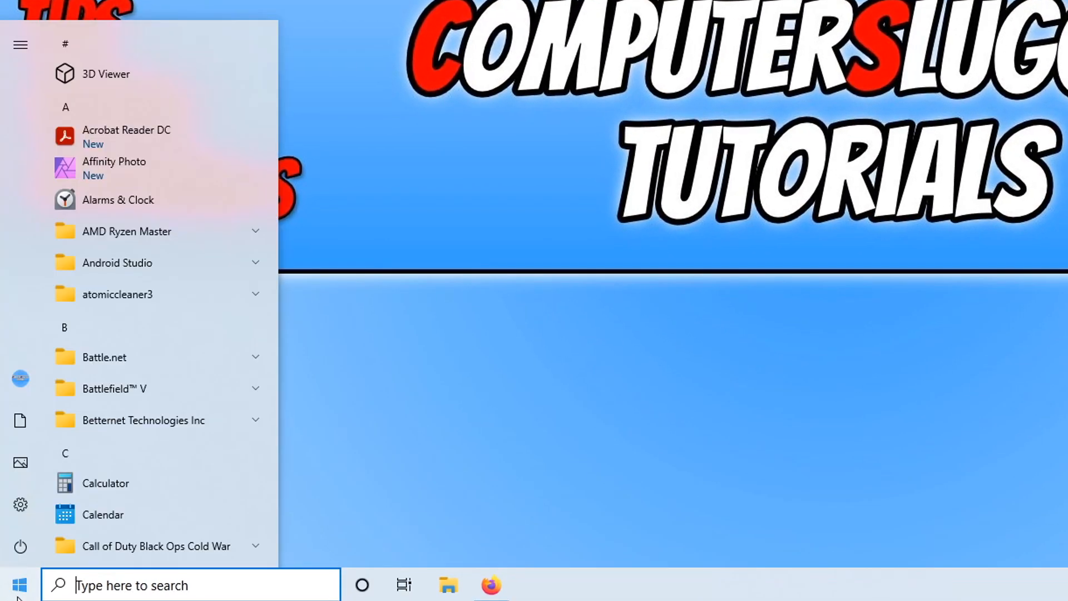
{"action": "type", "text": "game"}
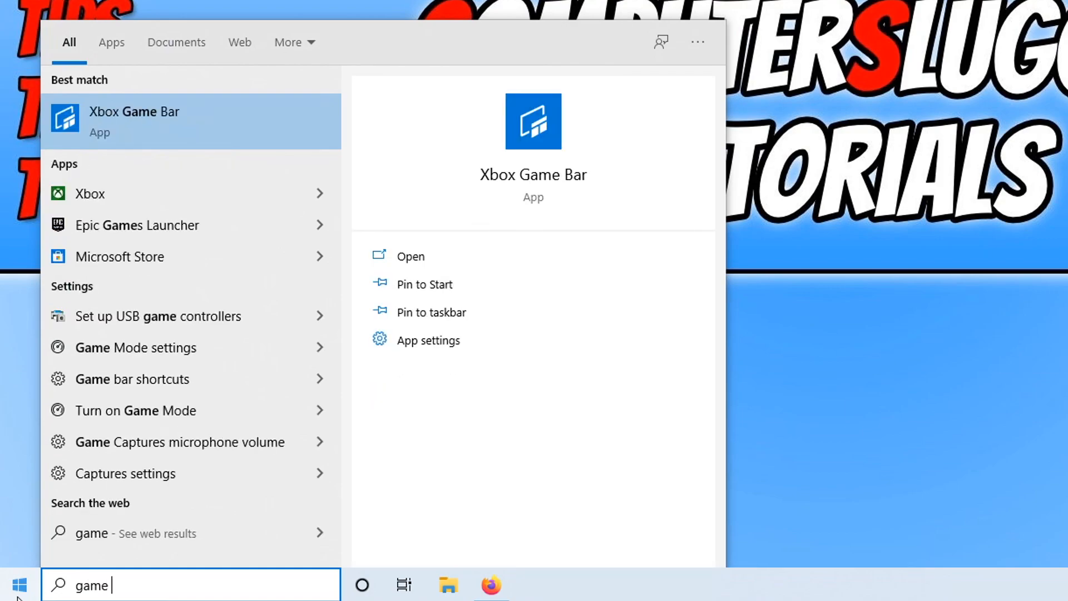